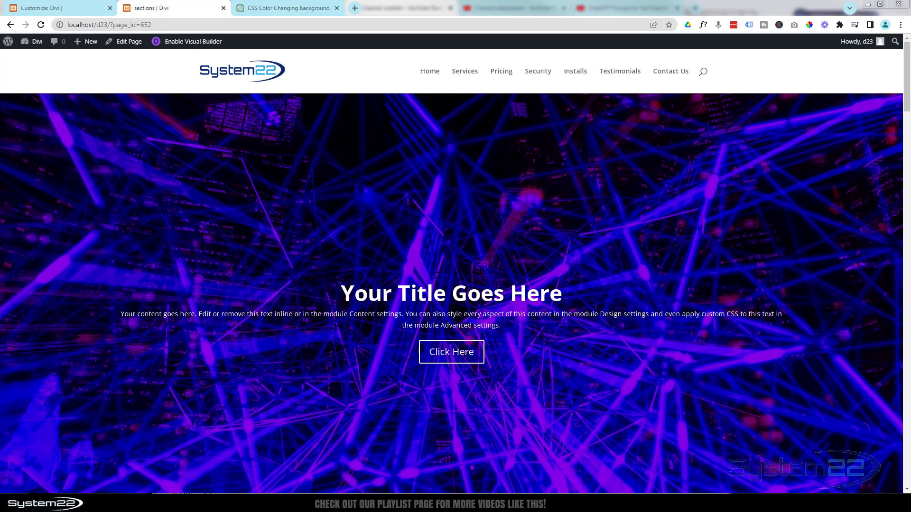
Step: Switch to the ChatGPT tab and scroll through the earlier keyframe-CSS prompt and four-colour answer
{"action": "scroll", "scroll_direction": "down", "scroll_amount": 3}
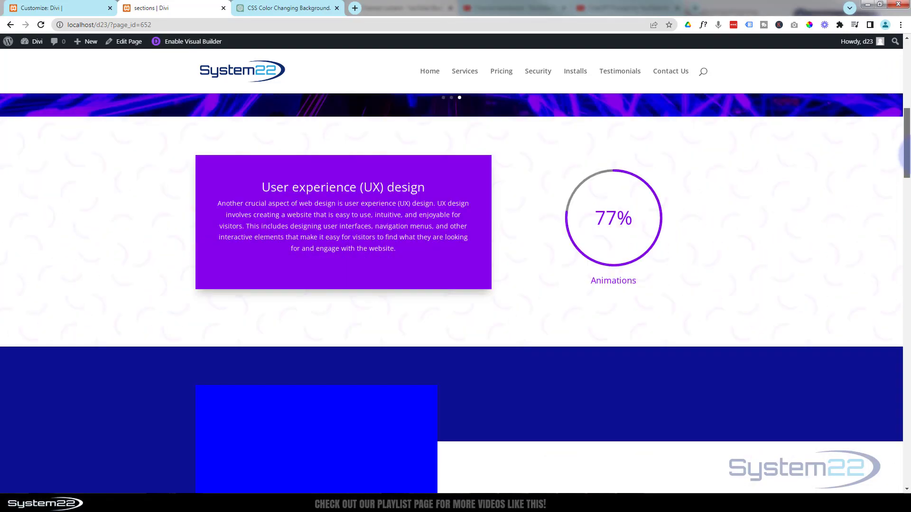
{"action": "scroll", "scroll_direction": "down", "scroll_amount": 3}
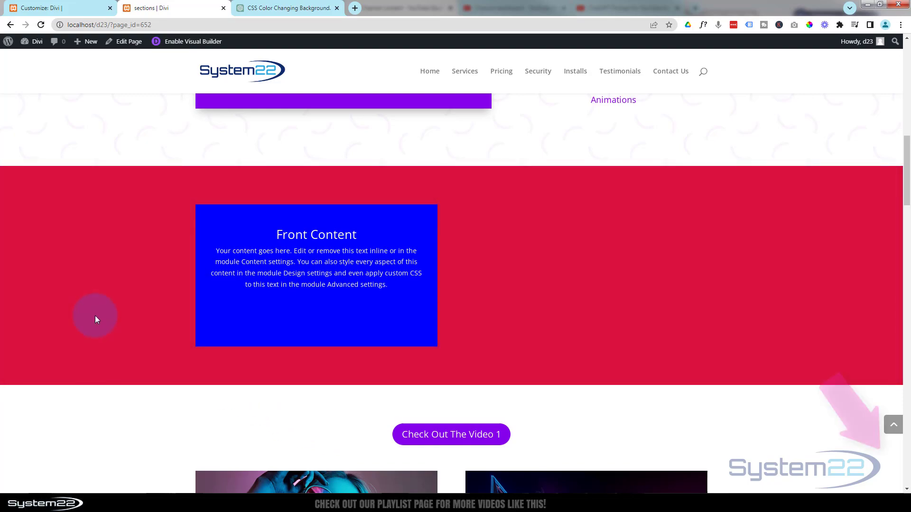
{"action": "scroll", "scroll_direction": "down", "scroll_amount": 3}
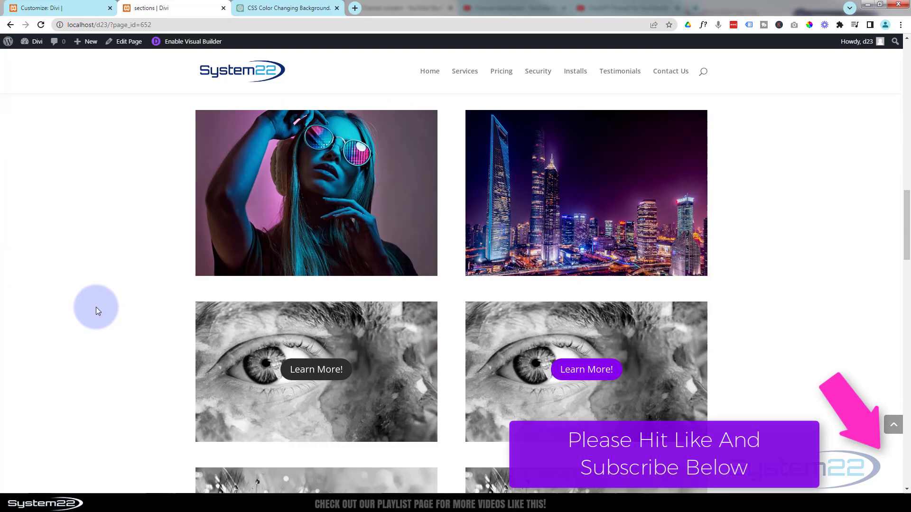
{"action": "scroll", "scroll_direction": "down", "scroll_amount": 3}
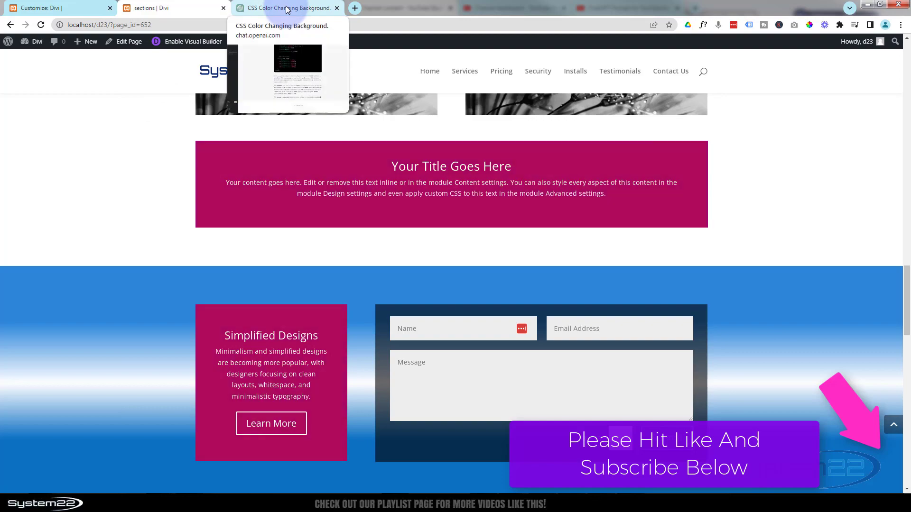
{"action": "left_click", "coordinate": [285, 7]}
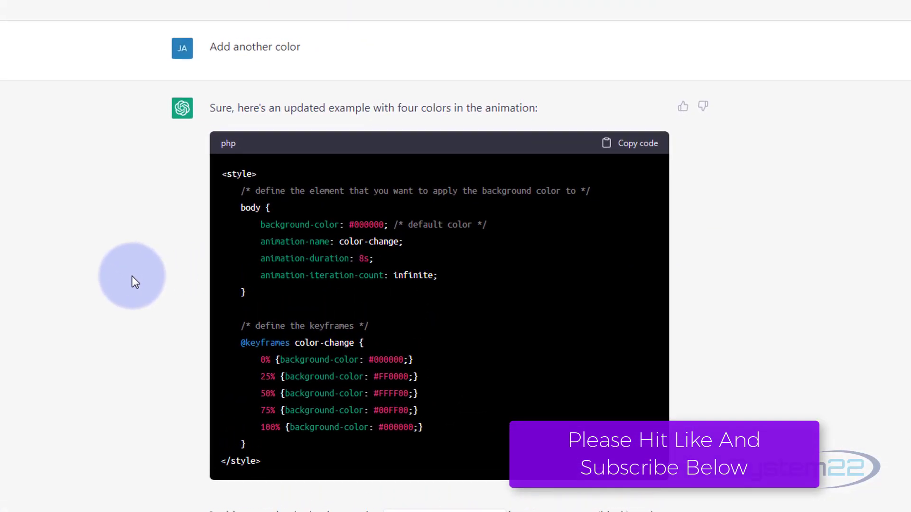
{"action": "scroll", "scroll_direction": "down", "scroll_amount": 3}
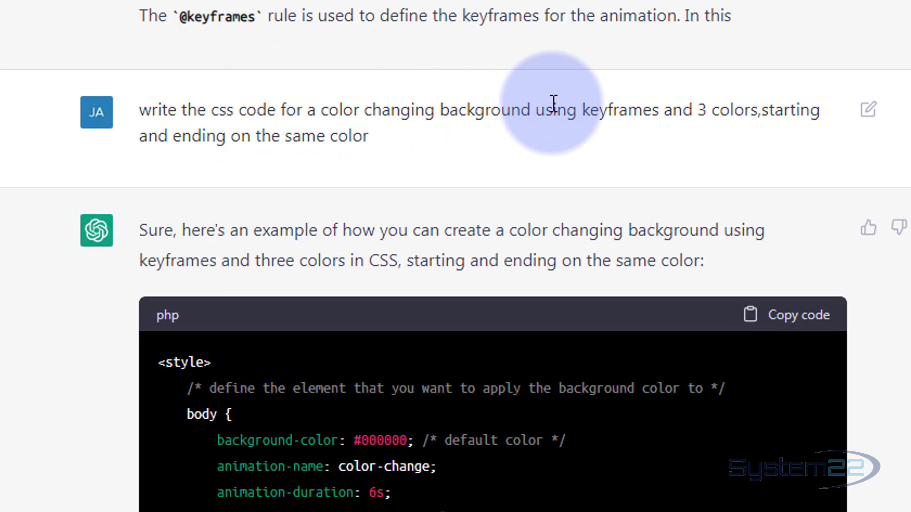
{"action": "mouse_move", "coordinate": [685, 107]}
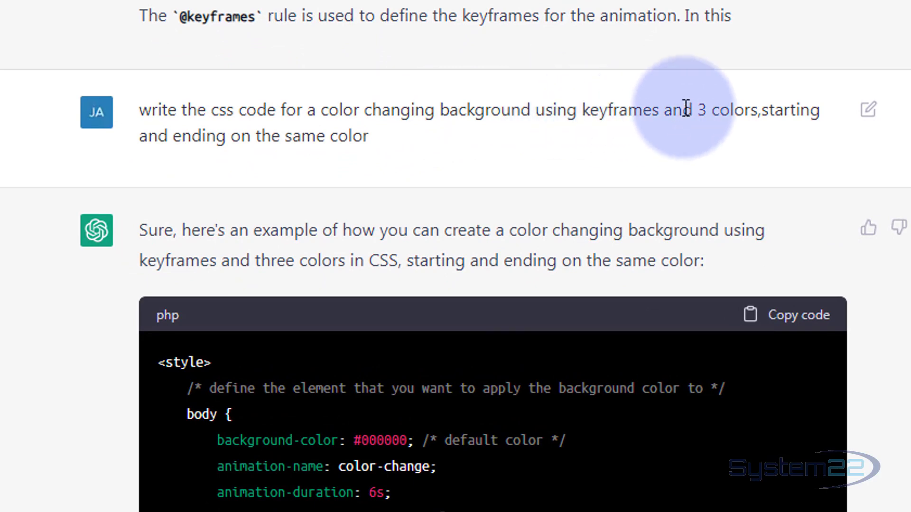
{"action": "scroll", "scroll_direction": "down", "scroll_amount": 3}
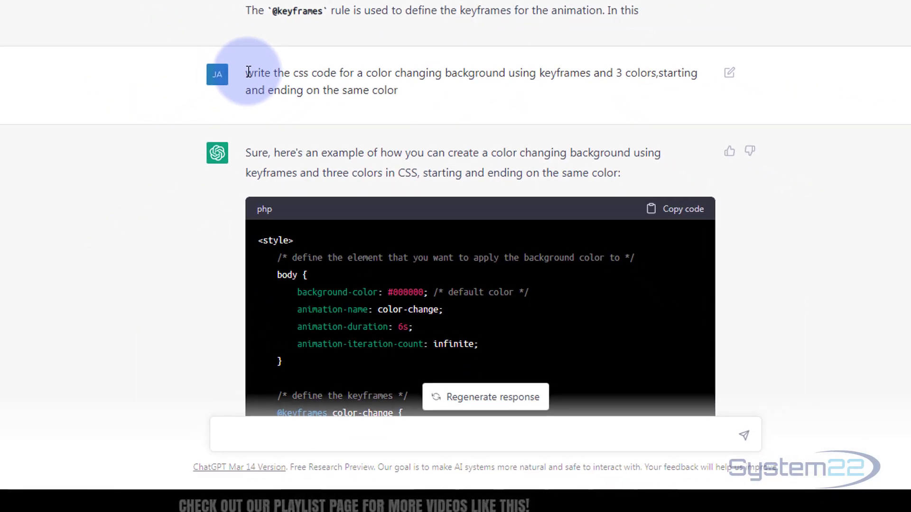
{"action": "scroll", "scroll_direction": "down", "scroll_amount": 3}
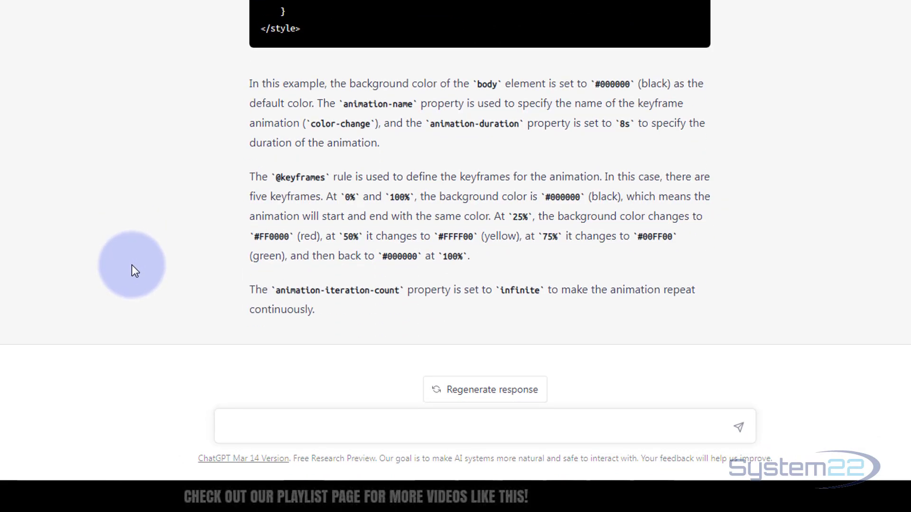
{"action": "mouse_move", "coordinate": [172, 334]}
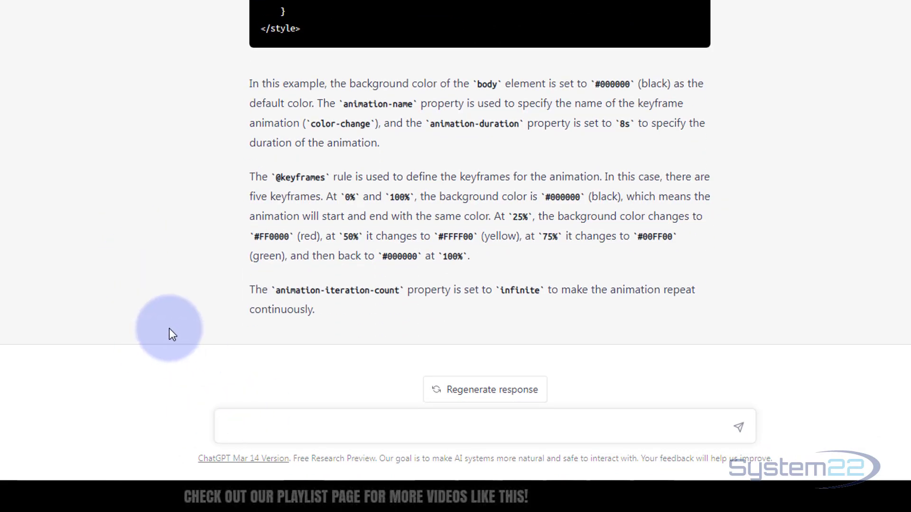
Step: Ask ChatGPT for keyframe background CSS using 4 colours, starting and ending on the same colour
{"action": "type", "text": "write the css code for a color changing background using keyframes and 3 colors,starting and ending on the same color"}
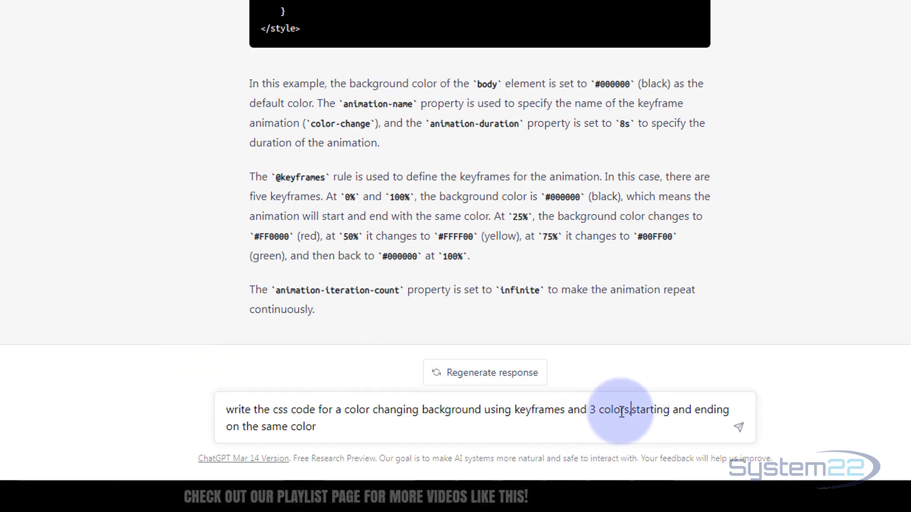
{"action": "double_click", "coordinate": [594, 410]}
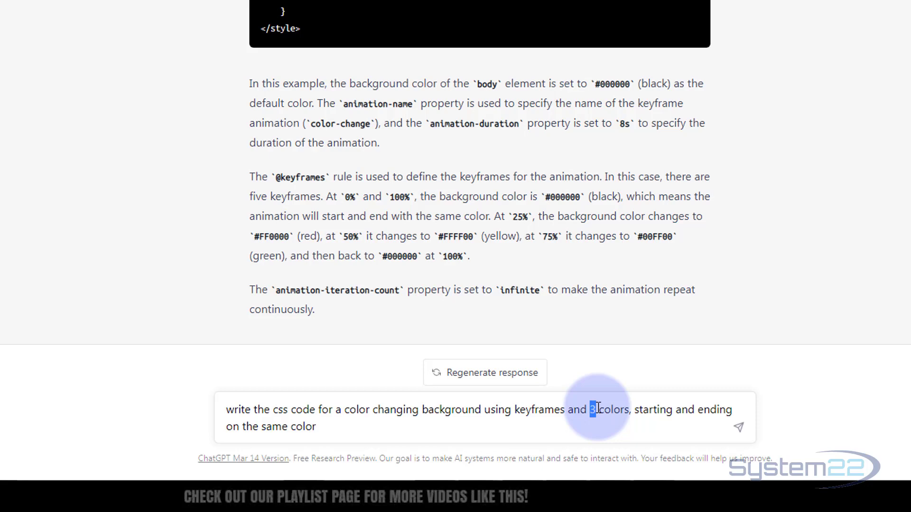
{"action": "type", "text": "4"}
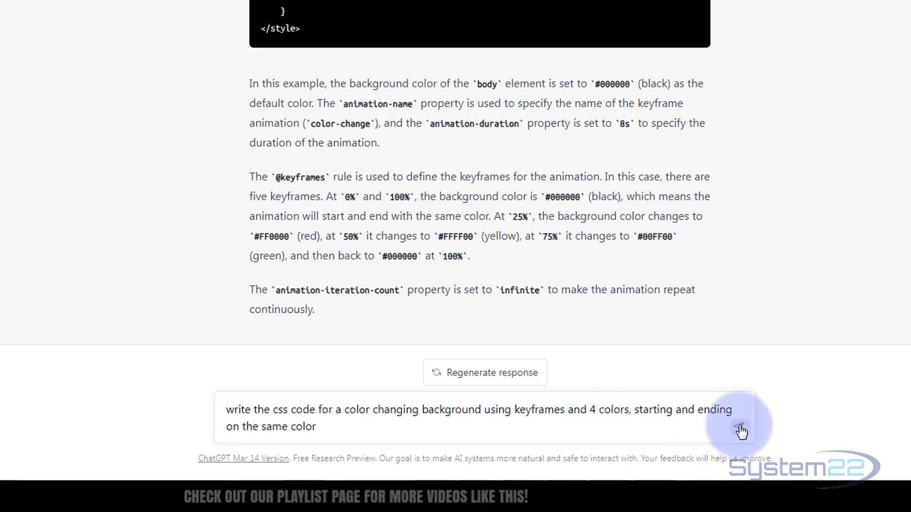
{"action": "left_click", "coordinate": [739, 429]}
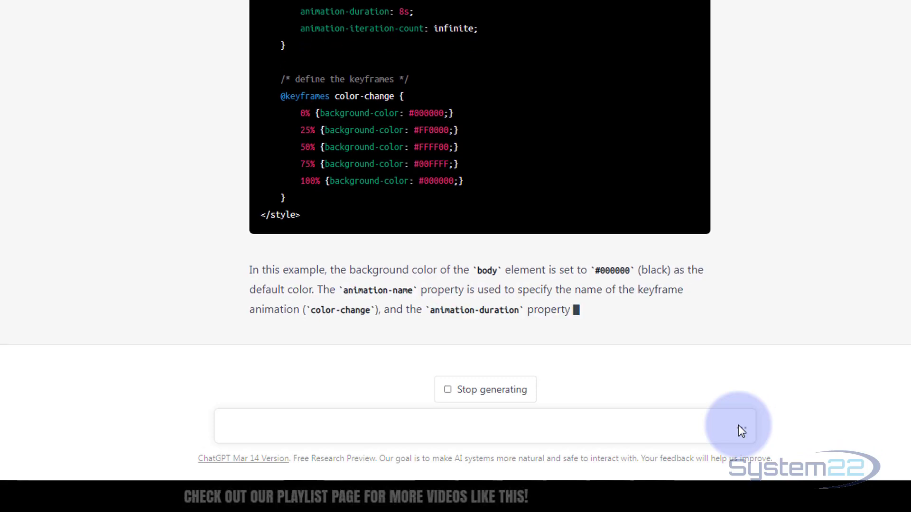
{"action": "scroll", "scroll_direction": "down", "scroll_amount": 3}
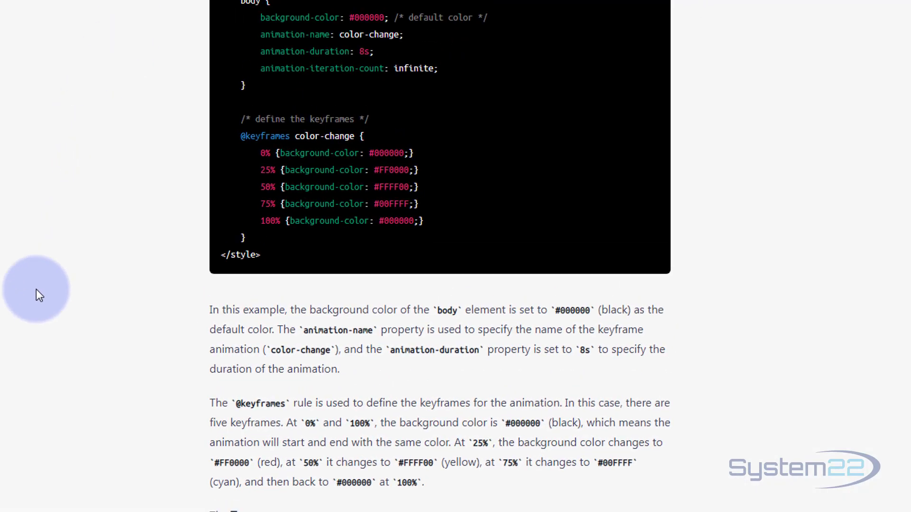
{"action": "scroll", "scroll_direction": "down", "scroll_amount": 3}
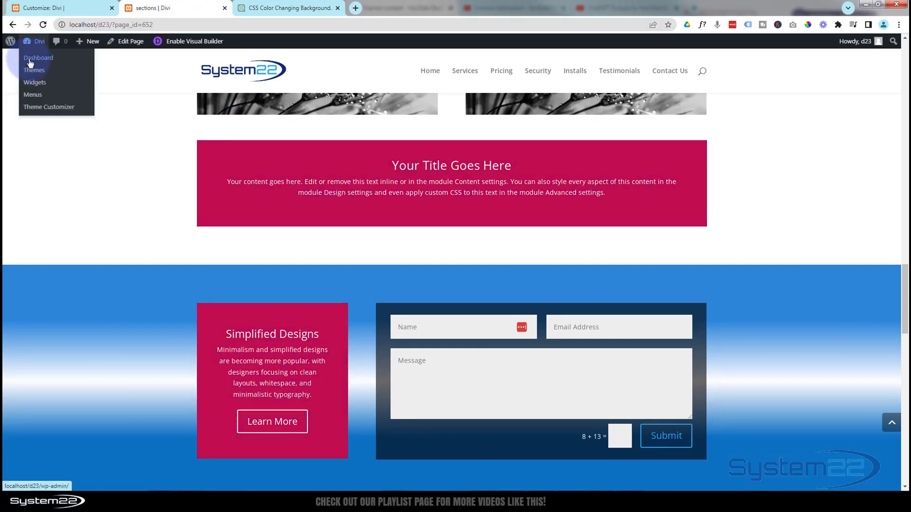
Step: From the Divi admin bar reach Dashboard, Appearance > Customize, then the Additional CSS panel
{"action": "left_click", "coordinate": [38, 58]}
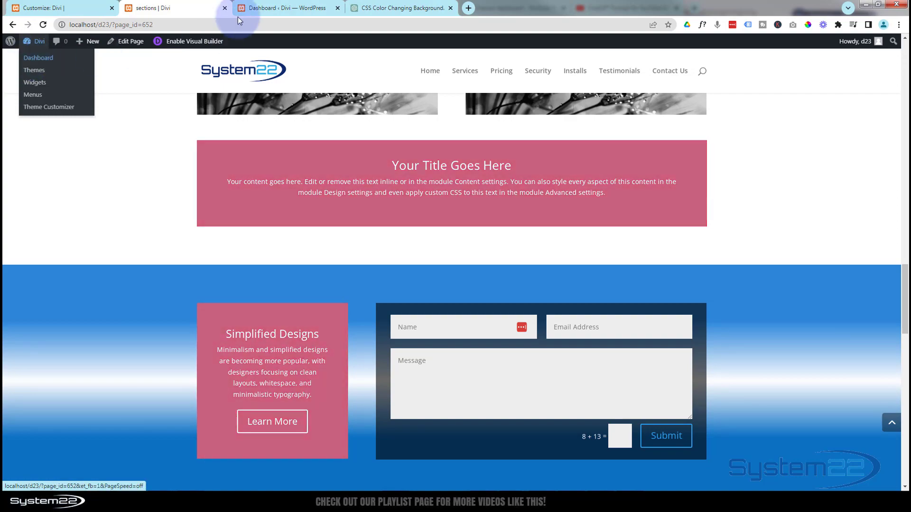
{"action": "left_click", "coordinate": [38, 57]}
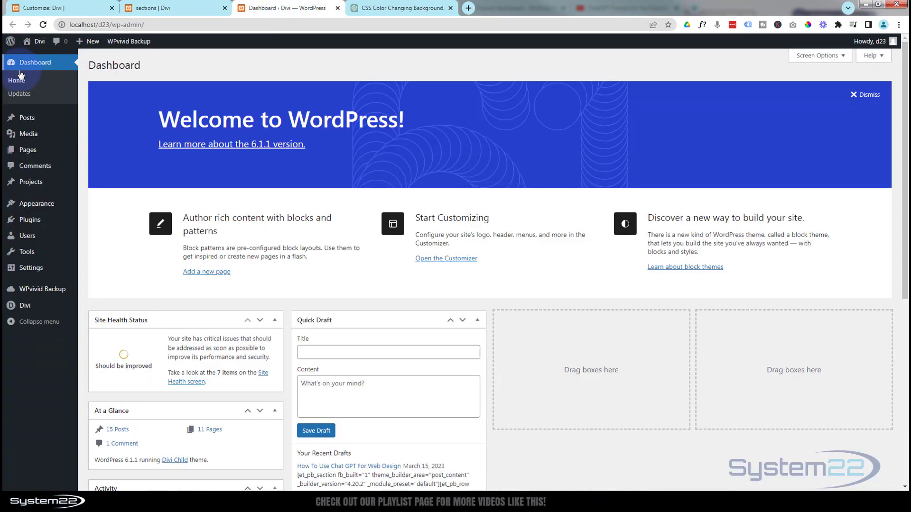
{"action": "mouse_move", "coordinate": [37, 203]}
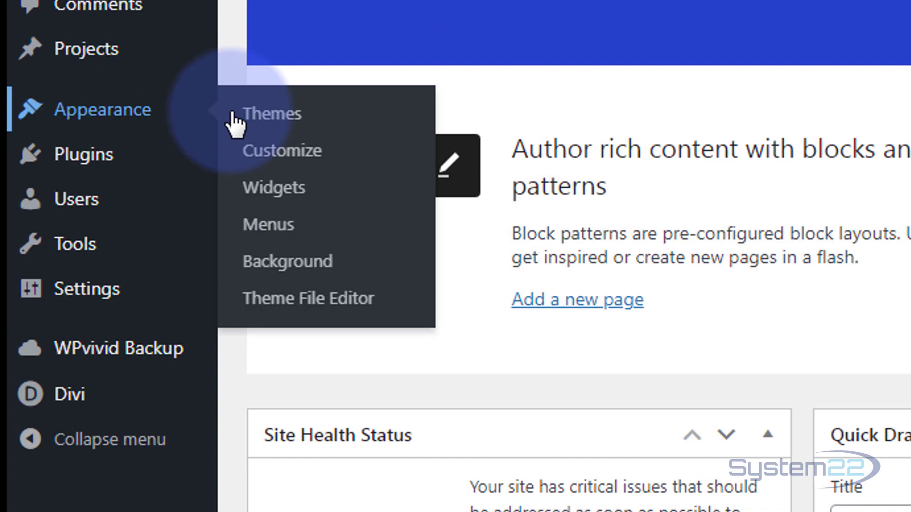
{"action": "left_click", "coordinate": [280, 151]}
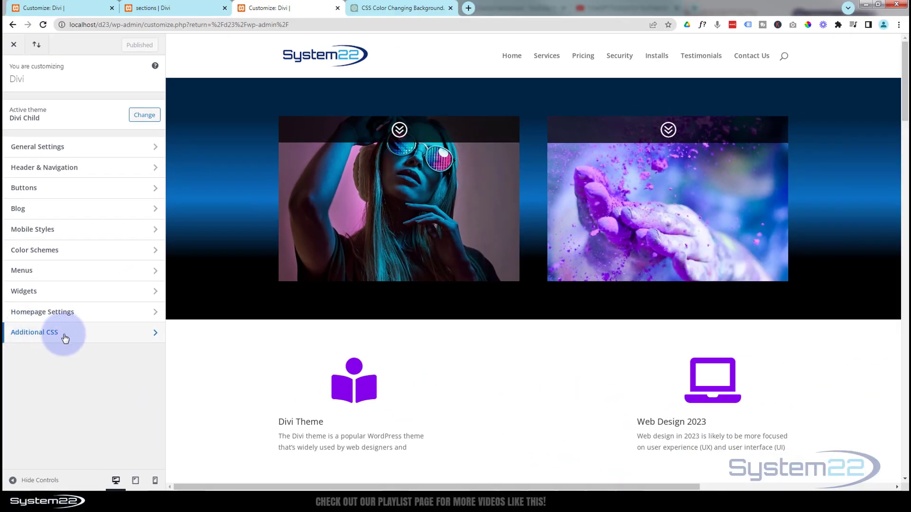
{"action": "left_click", "coordinate": [34, 332]}
{"action": "type", "text": "/* Background Color Change */"}
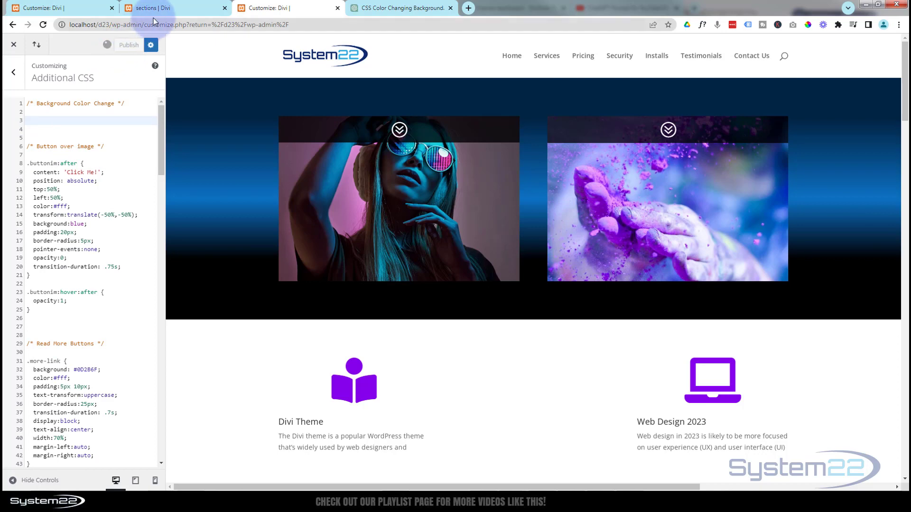
Step: Return to the sections page tab and reload it to show the Front Content section
{"action": "left_click", "coordinate": [152, 8]}
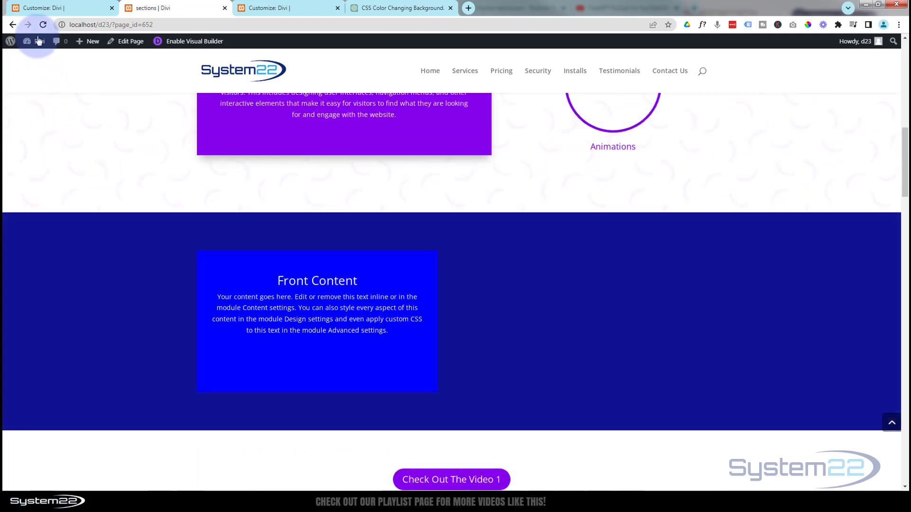
{"action": "left_click", "coordinate": [43, 24]}
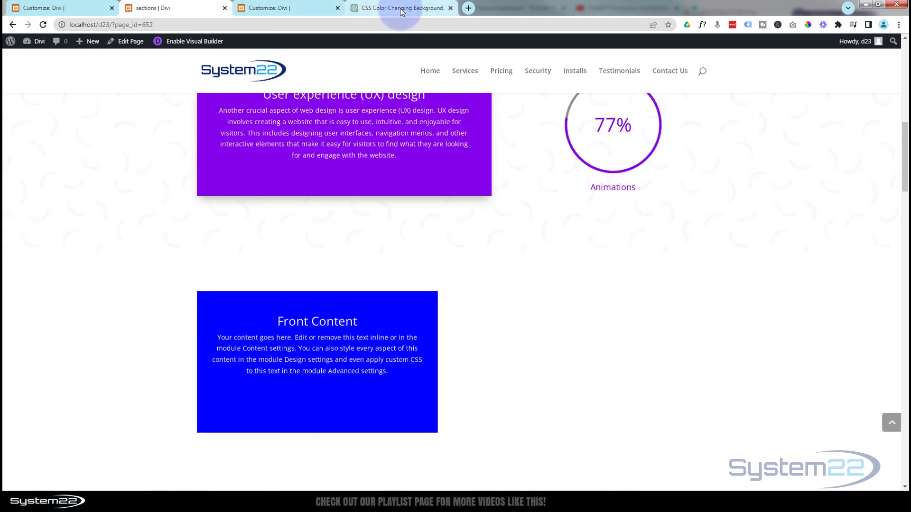
Step: In ChatGPT, select the body rule through the colour-change keyframes block for copying
{"action": "left_click", "coordinate": [400, 8]}
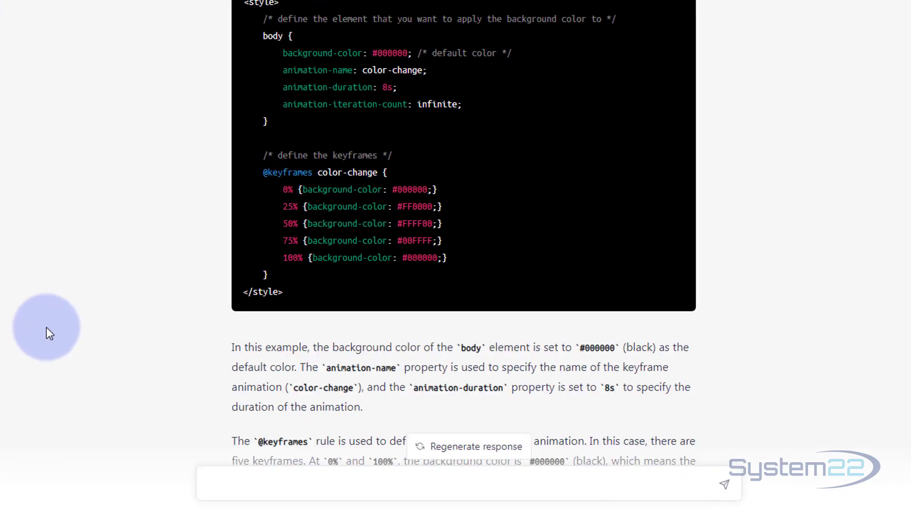
{"action": "scroll", "scroll_direction": "down", "scroll_amount": 3}
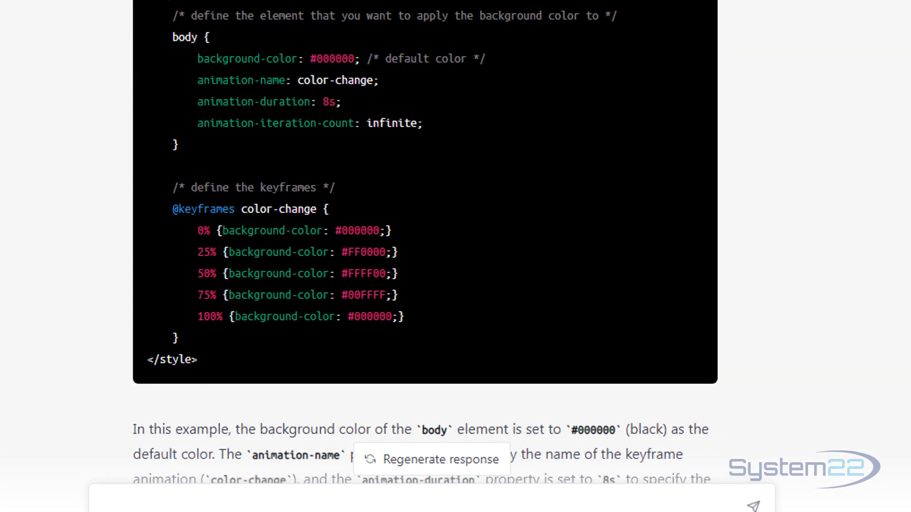
{"action": "left_click_drag", "start_coordinate": [197, 58], "coordinate": [337, 101]}
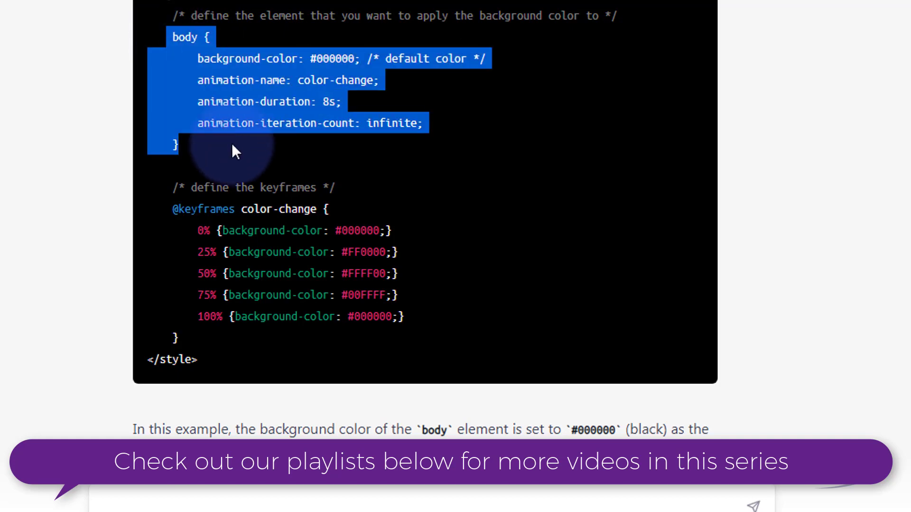
{"action": "left_click_drag", "start_coordinate": [235, 150], "coordinate": [249, 307]}
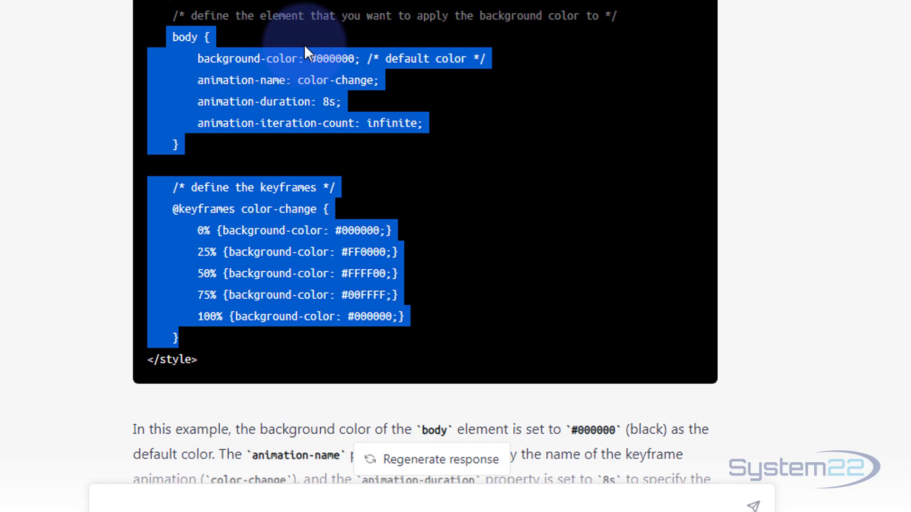
{"action": "scroll", "scroll_direction": "down", "scroll_amount": 3}
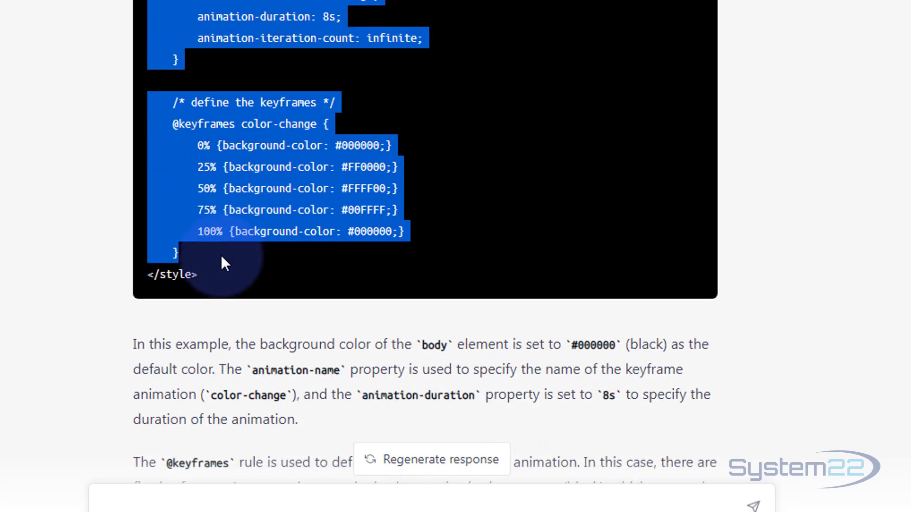
{"action": "scroll", "scroll_direction": "down", "scroll_amount": 3}
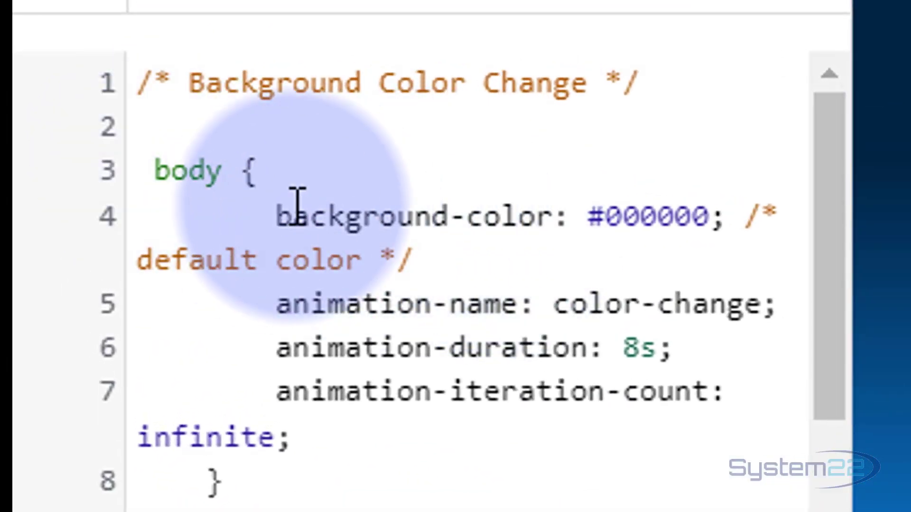
Step: Remove the default black background line and rename the body selector to .ccbackground
{"action": "double_click", "coordinate": [331, 217]}
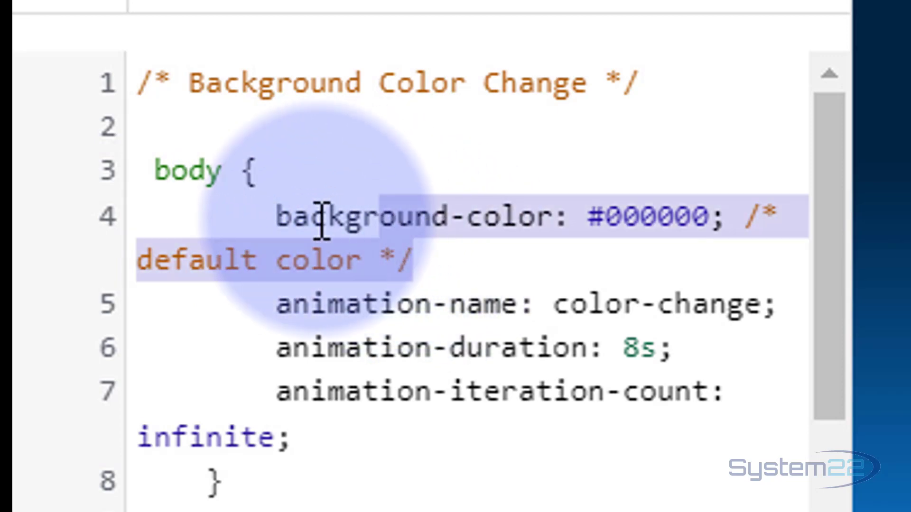
{"action": "mouse_move", "coordinate": [547, 148]}
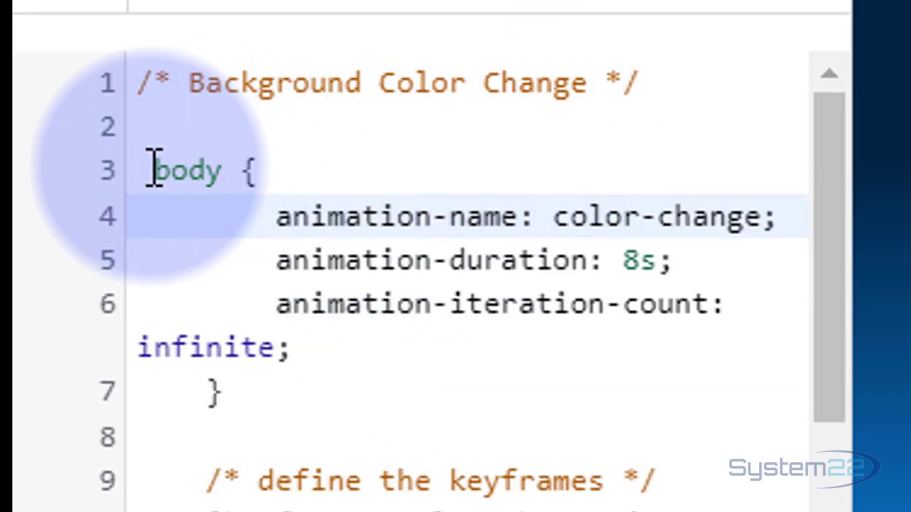
{"action": "double_click", "coordinate": [186, 170]}
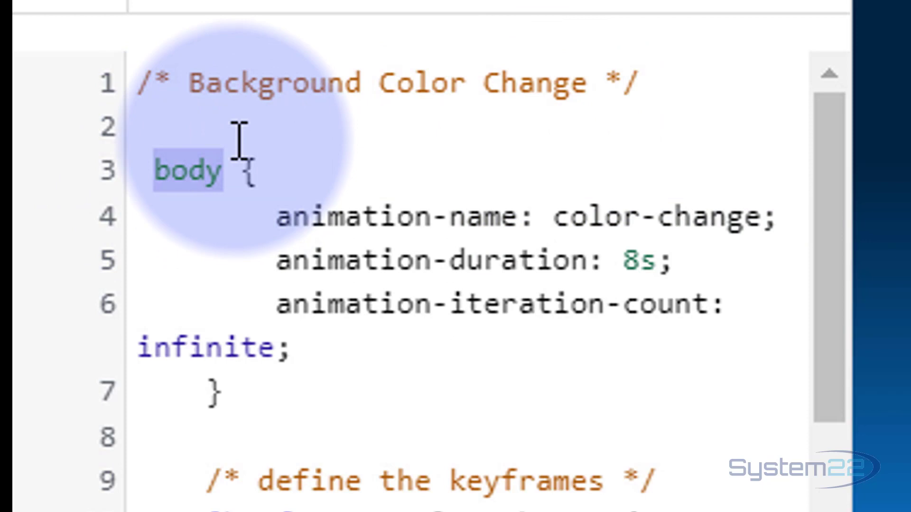
{"action": "type", "text": "cc {"}
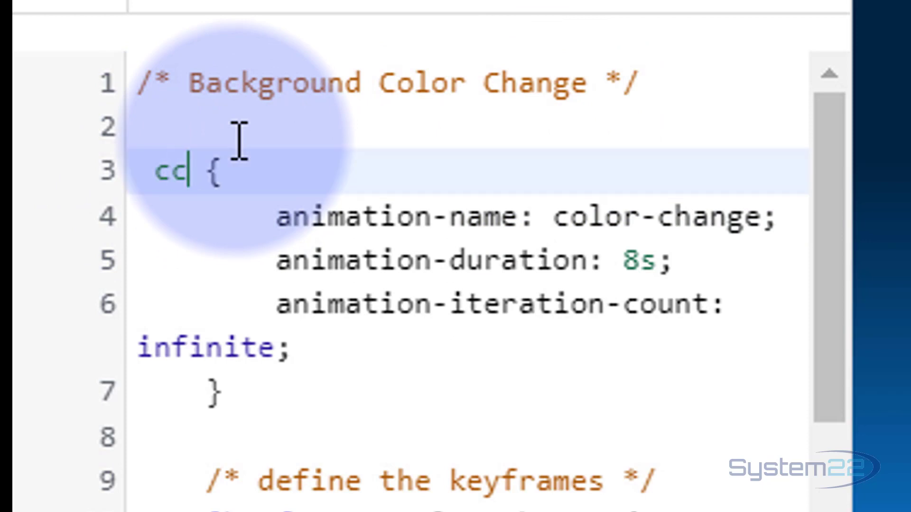
{"action": "type", "text": "backgrou"}
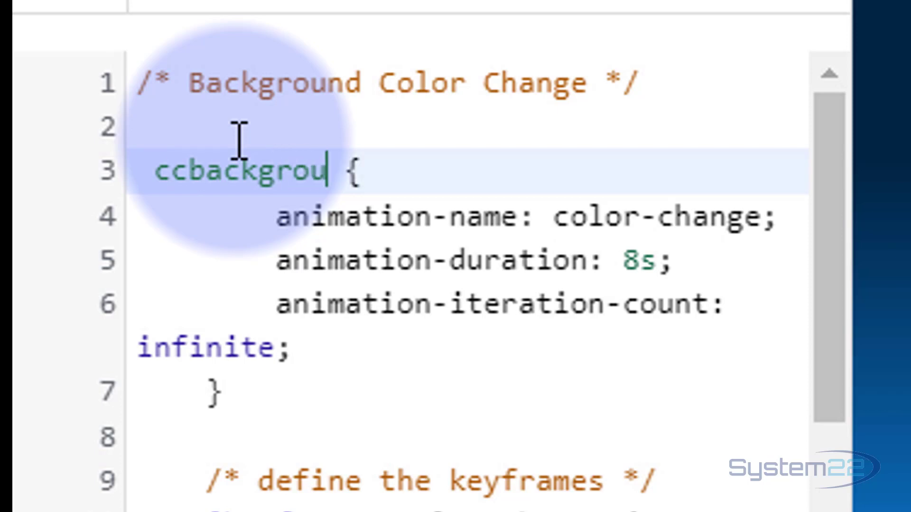
{"action": "type", "text": "nd"}
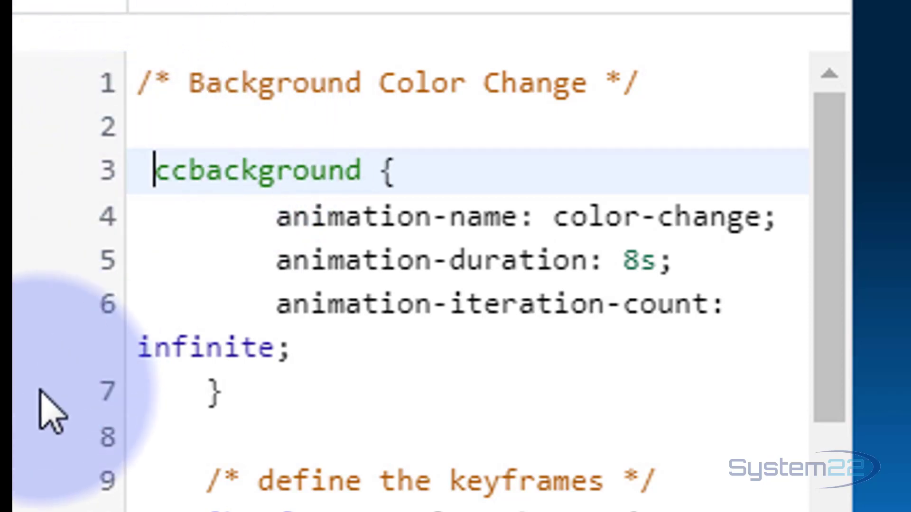
{"action": "mouse_move", "coordinate": [79, 395]}
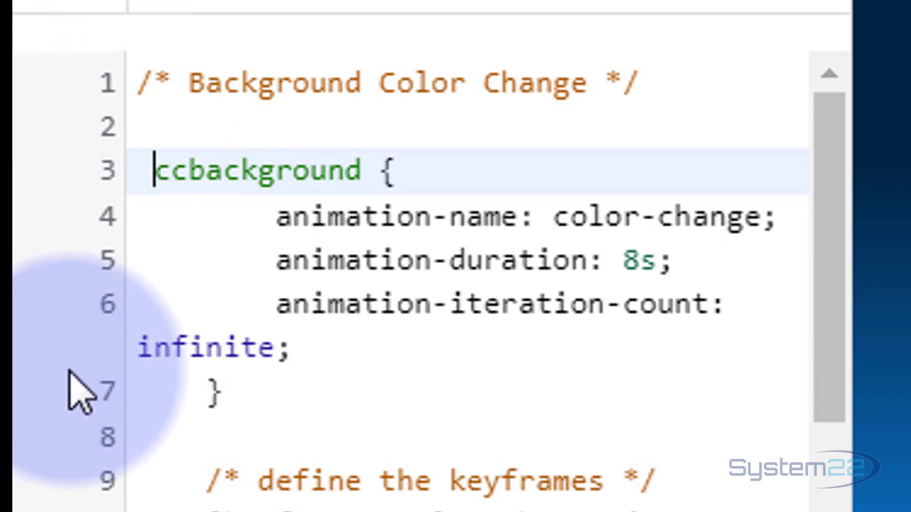
{"action": "type", "text": "."}
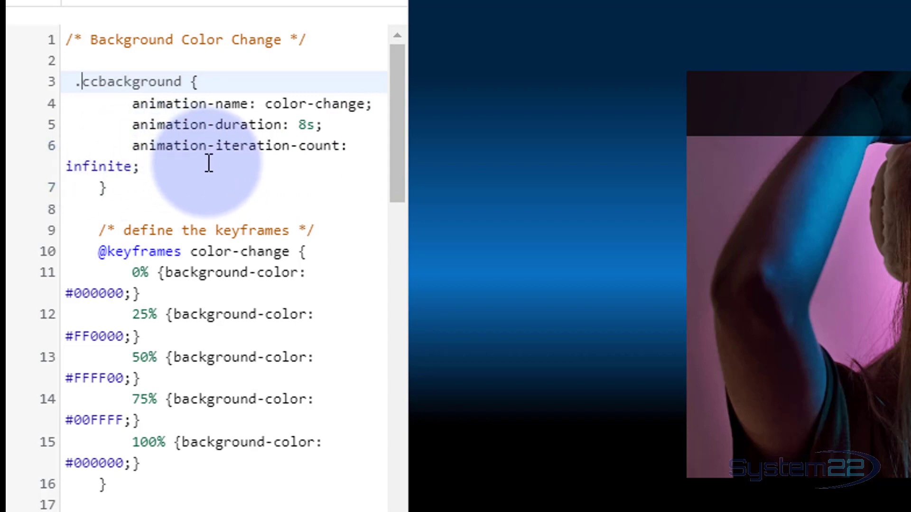
Step: Set the keyframe colours to lightblue, darkblue, crimson, purple and lightblue again
{"action": "scroll", "scroll_direction": "down", "scroll_amount": 3}
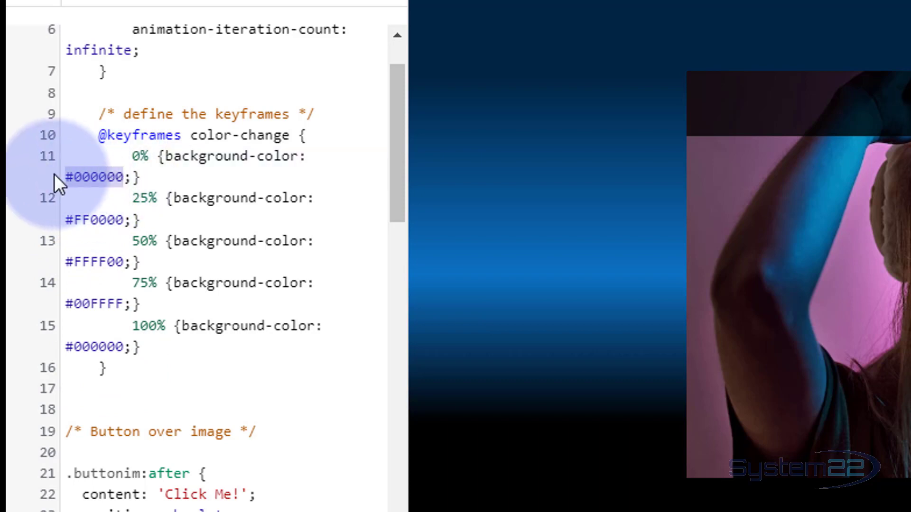
{"action": "type", "text": "ligh"}
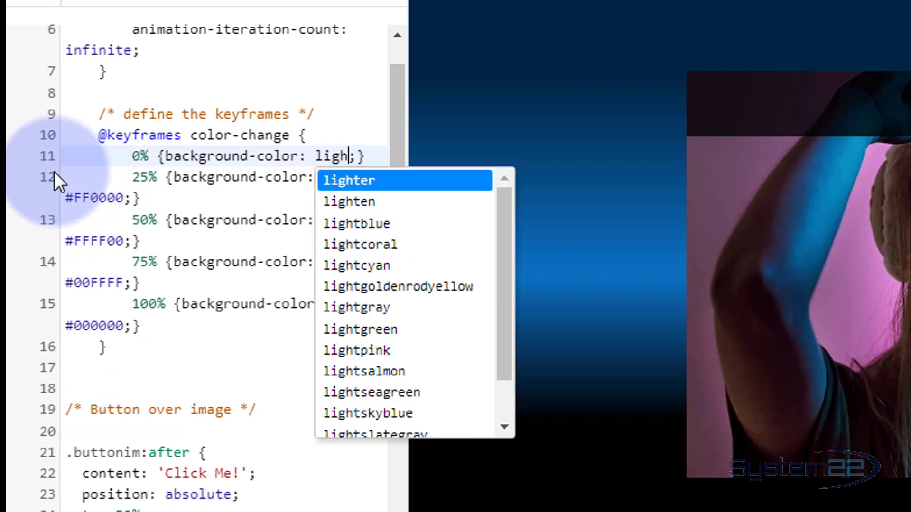
{"action": "left_click", "coordinate": [356, 223]}
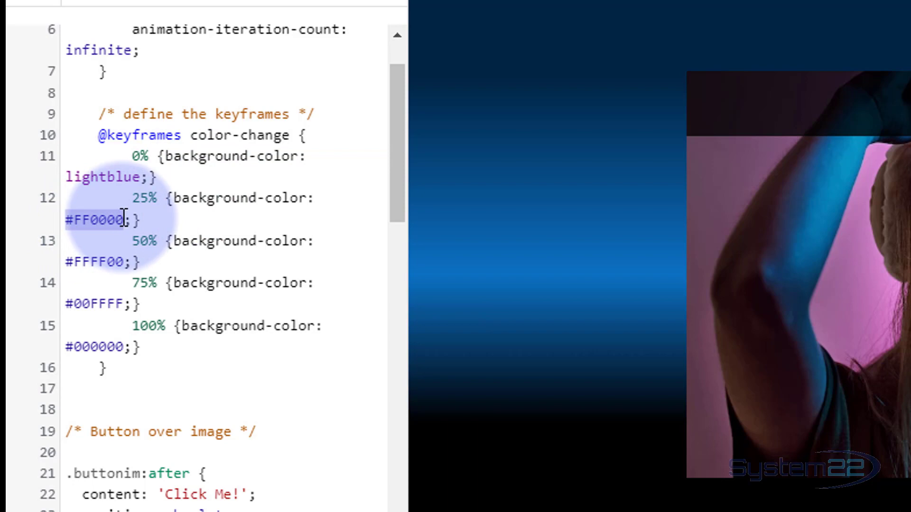
{"action": "type", "text": "darkblue"}
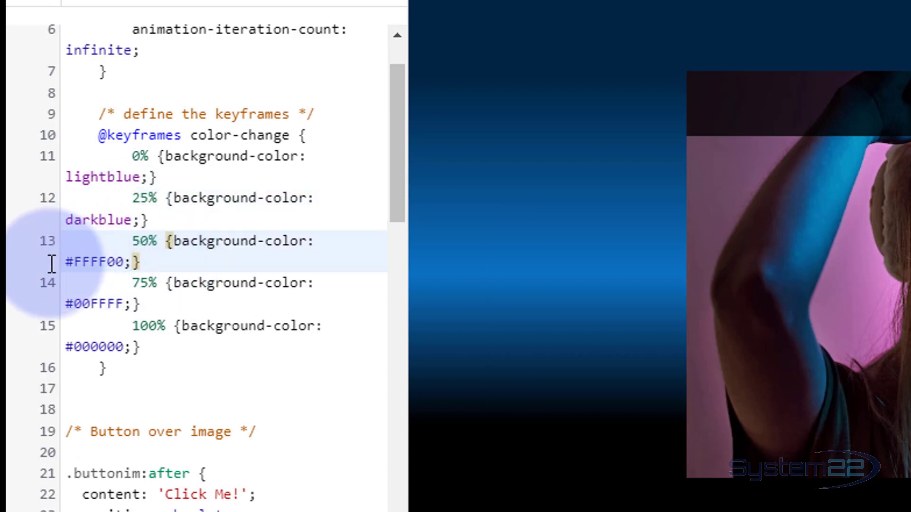
{"action": "double_click", "coordinate": [96, 262]}
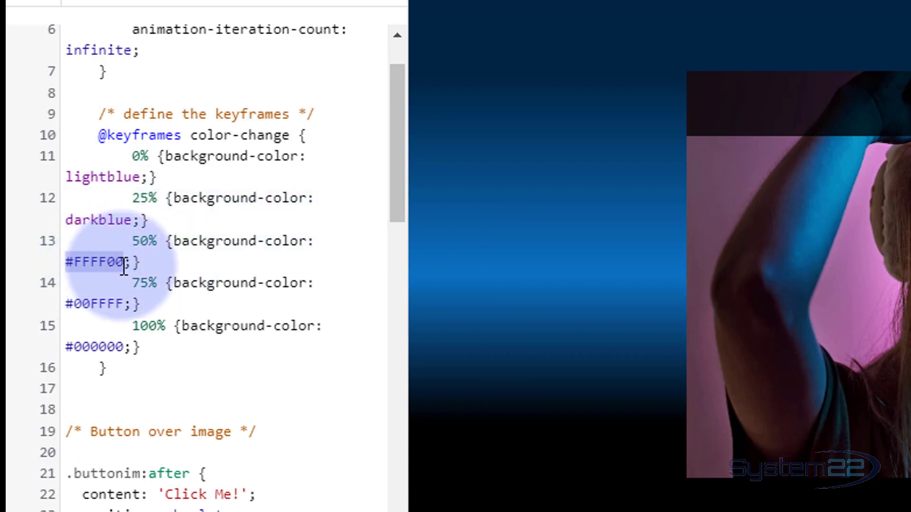
{"action": "type", "text": "crimson"}
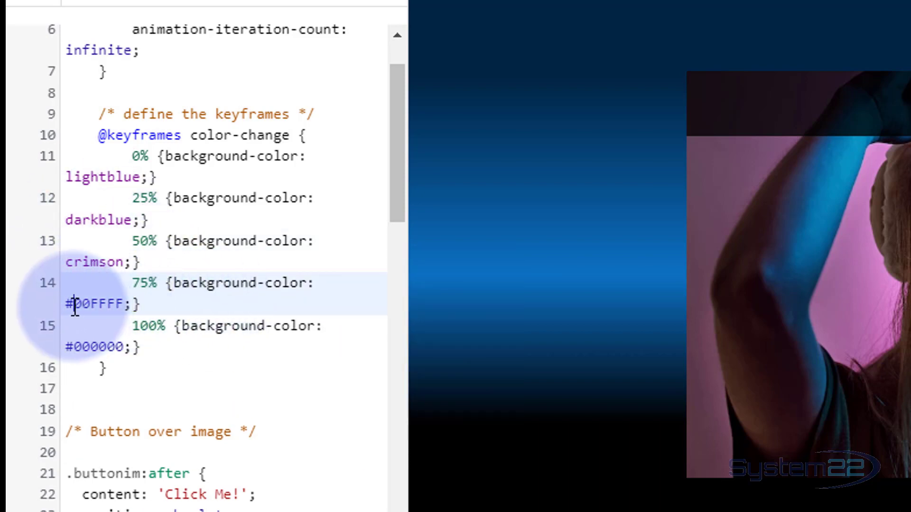
{"action": "double_click", "coordinate": [96, 304]}
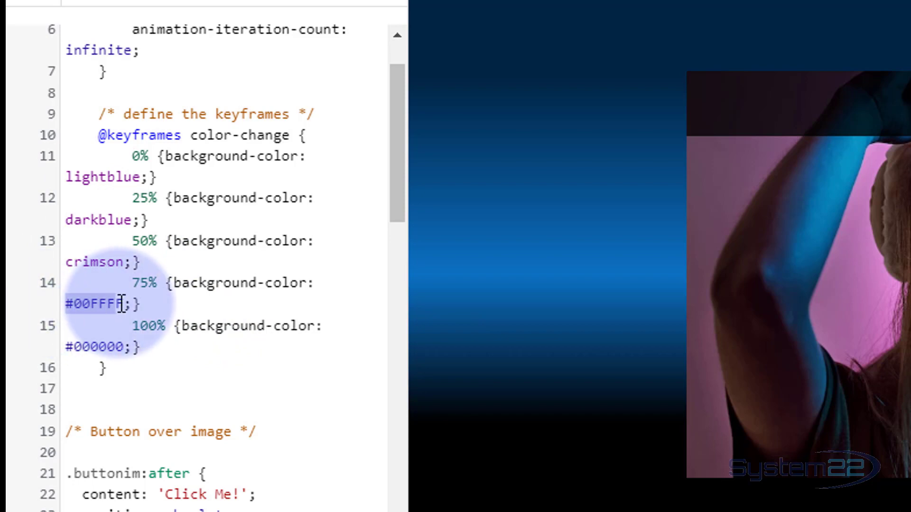
{"action": "type", "text": "pu"}
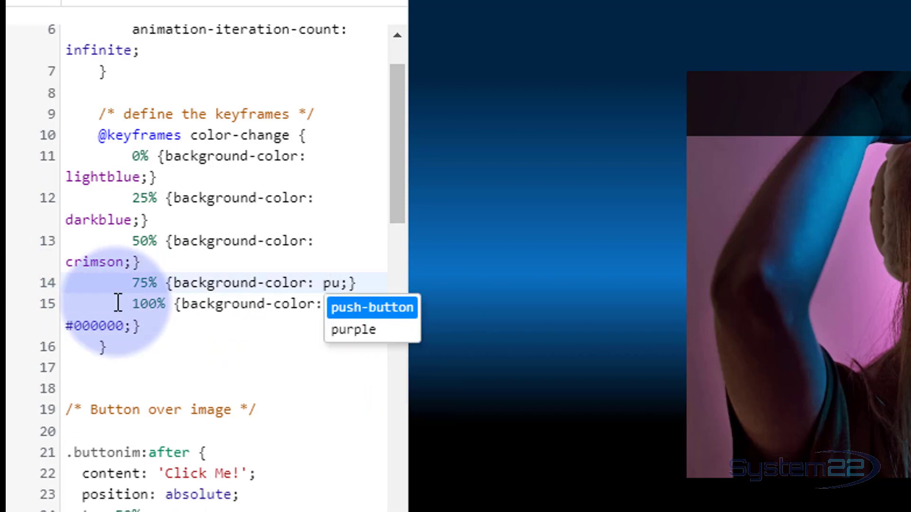
{"action": "left_click", "coordinate": [352, 329]}
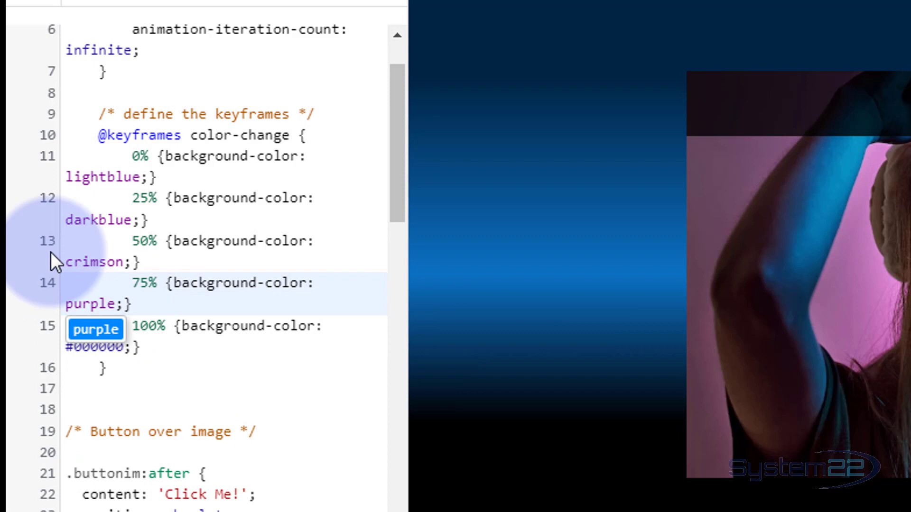
{"action": "mouse_move", "coordinate": [69, 177]}
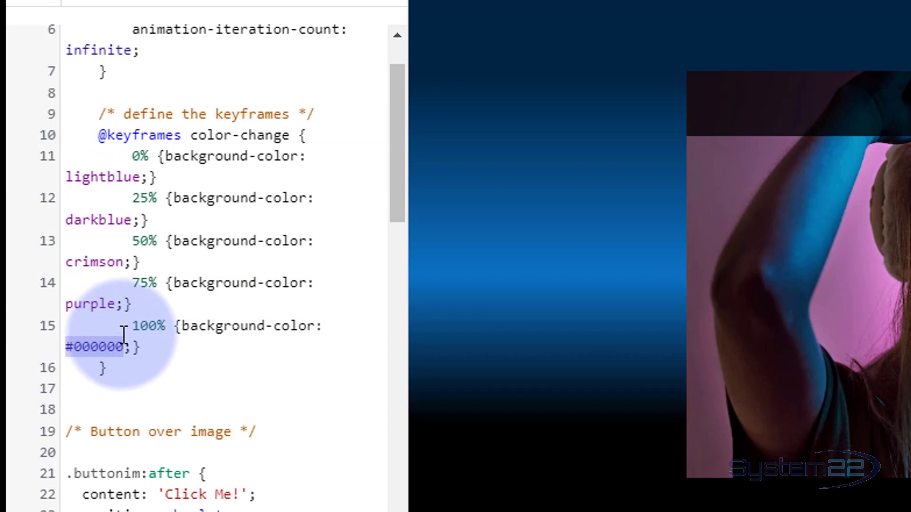
{"action": "type", "text": "lightblue"}
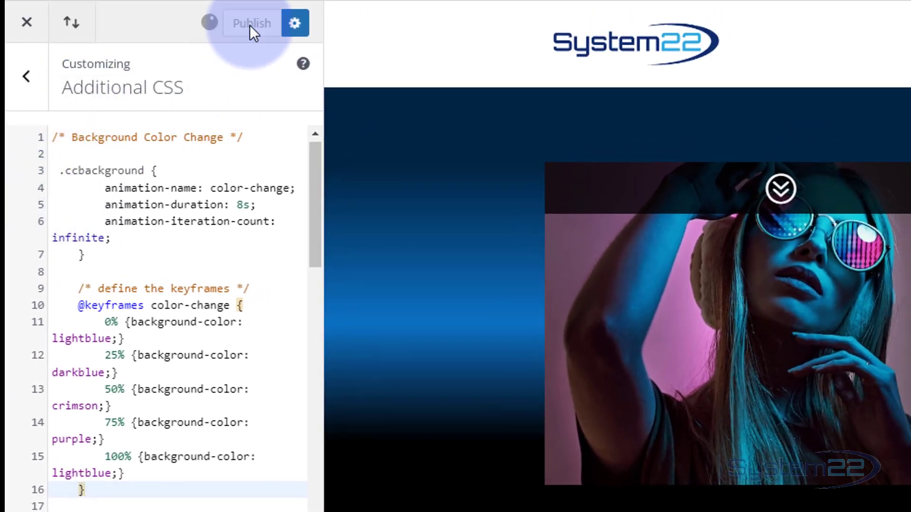
Step: Publish the colour-change CSS and switch back to the sections page in the visual builder
{"action": "left_click", "coordinate": [250, 23]}
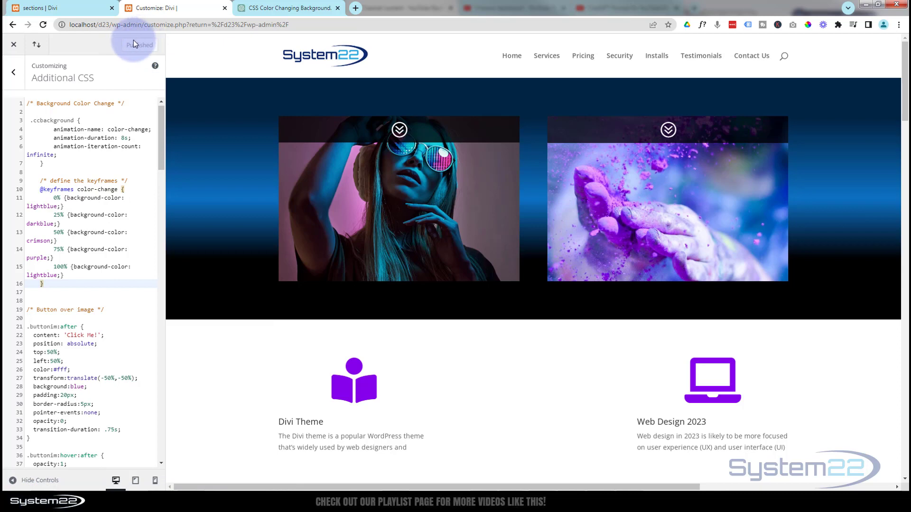
{"action": "left_click", "coordinate": [57, 8]}
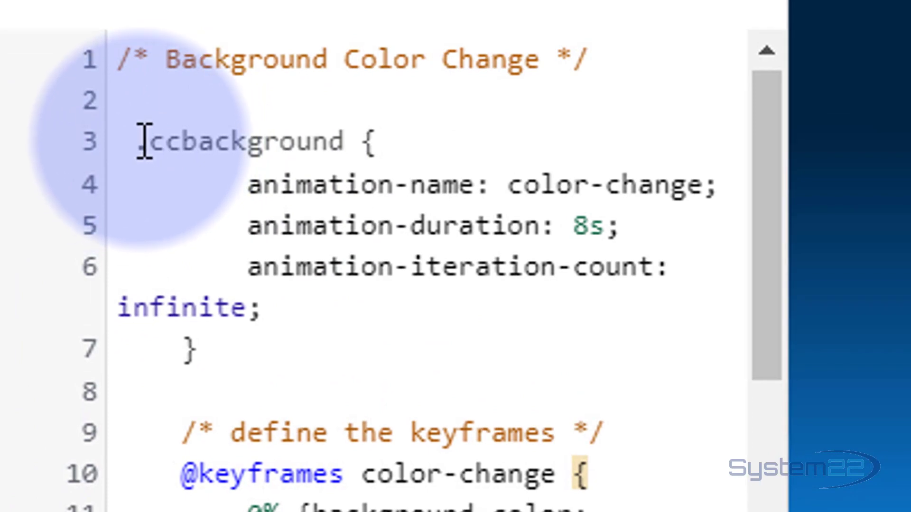
{"action": "type", "text": "."}
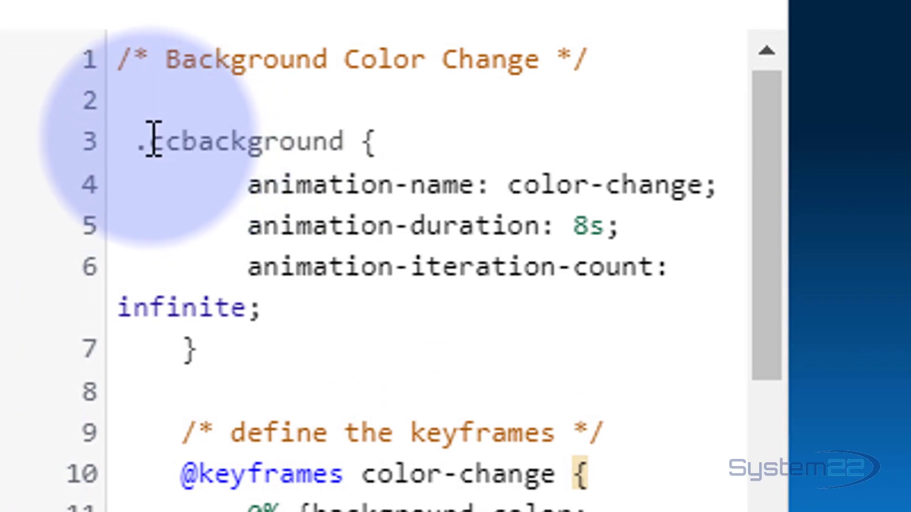
{"action": "left_click_drag", "start_coordinate": [148, 141], "coordinate": [343, 141]}
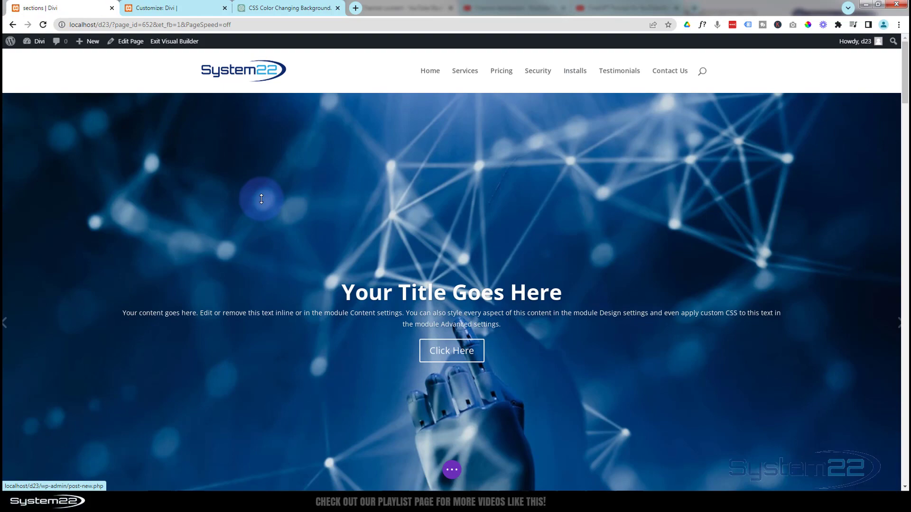
Step: Reach the Front Content section's Advanced > CSS ID & Classes settings
{"action": "scroll", "scroll_direction": "down", "scroll_amount": 3}
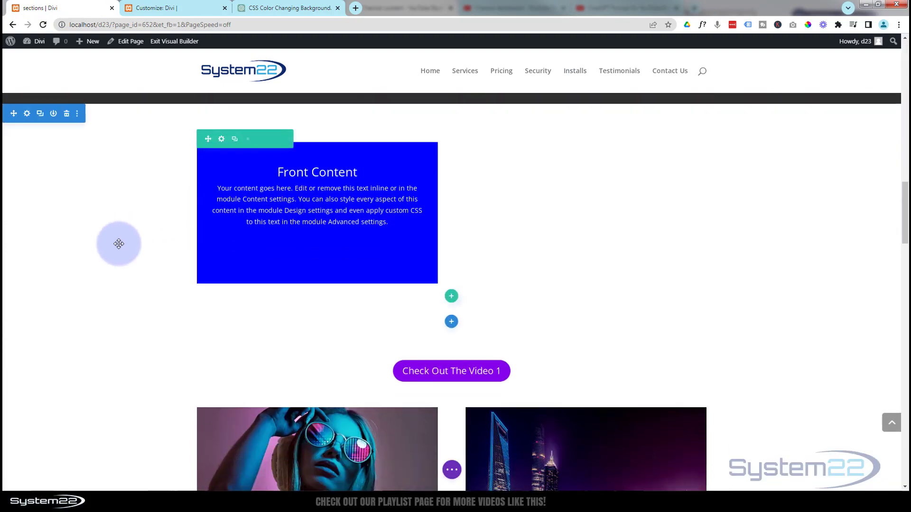
{"action": "scroll", "scroll_direction": "down", "scroll_amount": 3}
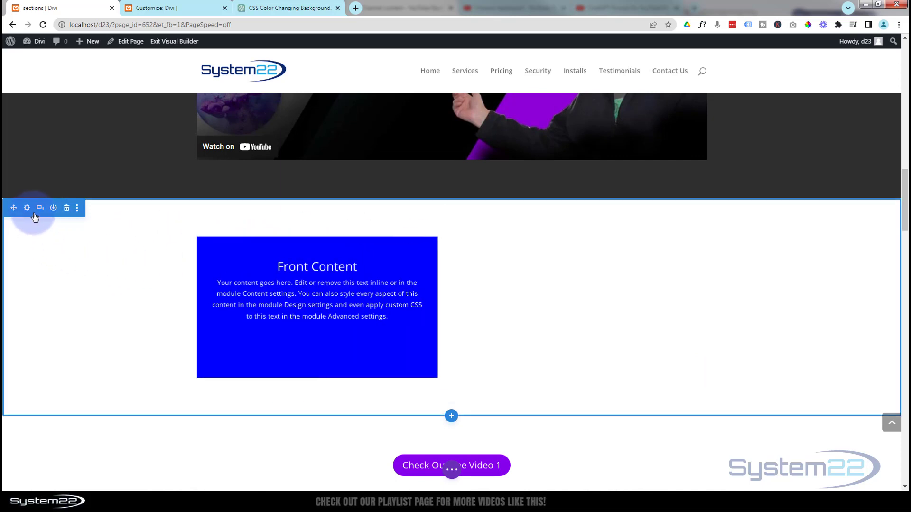
{"action": "left_click", "coordinate": [27, 208]}
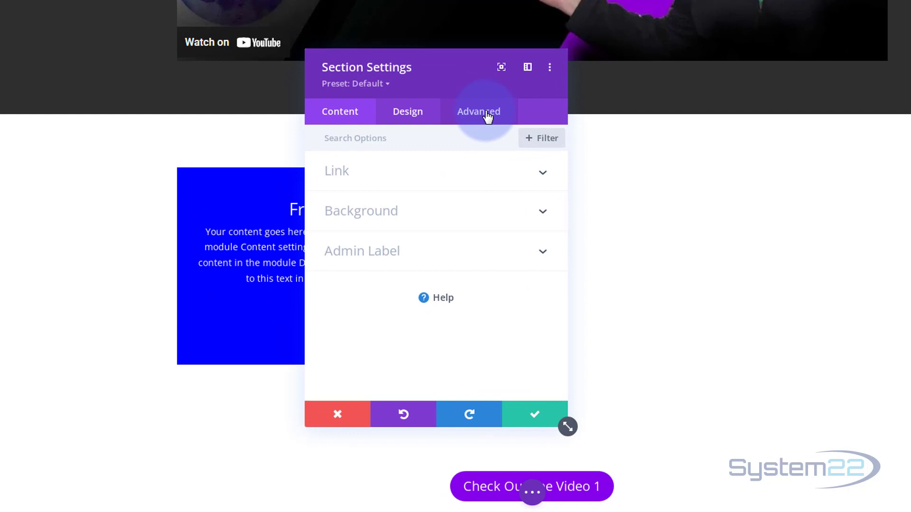
{"action": "left_click", "coordinate": [478, 111]}
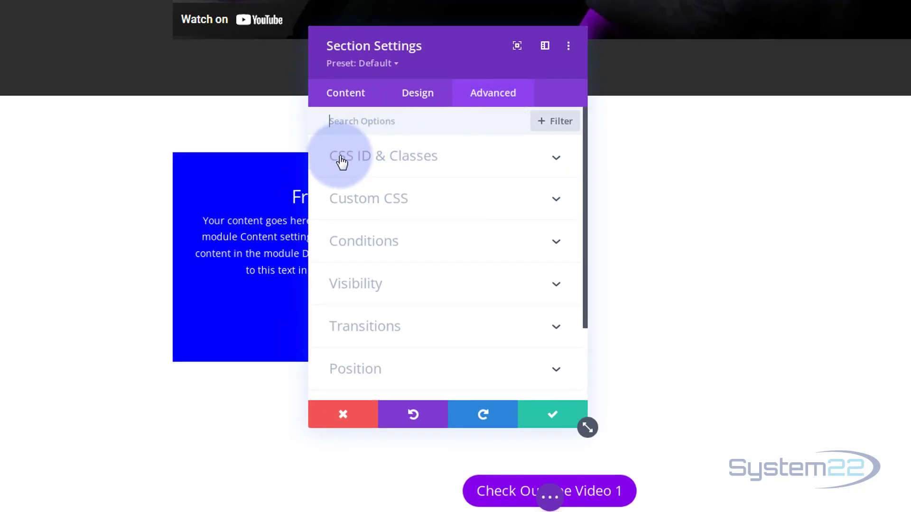
{"action": "mouse_move", "coordinate": [498, 159]}
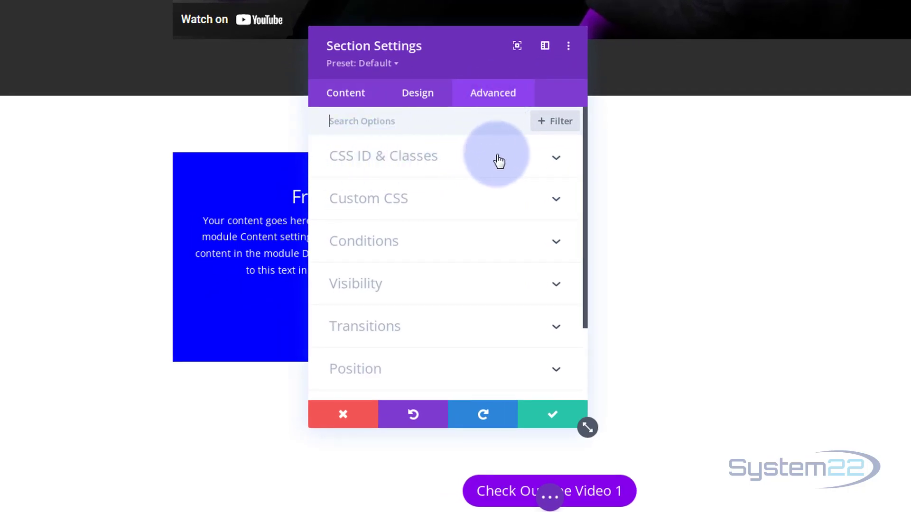
{"action": "left_click", "coordinate": [382, 156]}
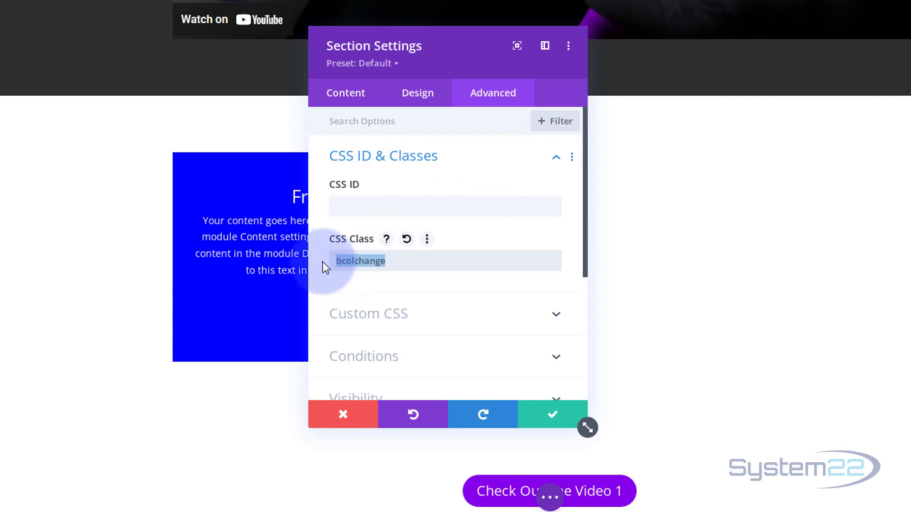
Step: Replace the bcolchange CSS class with ccbackground on the section
{"action": "key", "text": "Delete"}
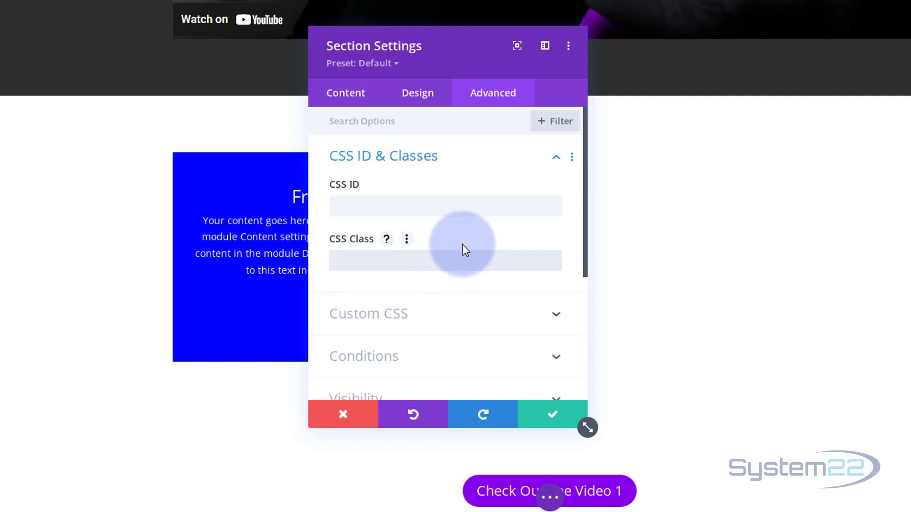
{"action": "type", "text": "ccbackground"}
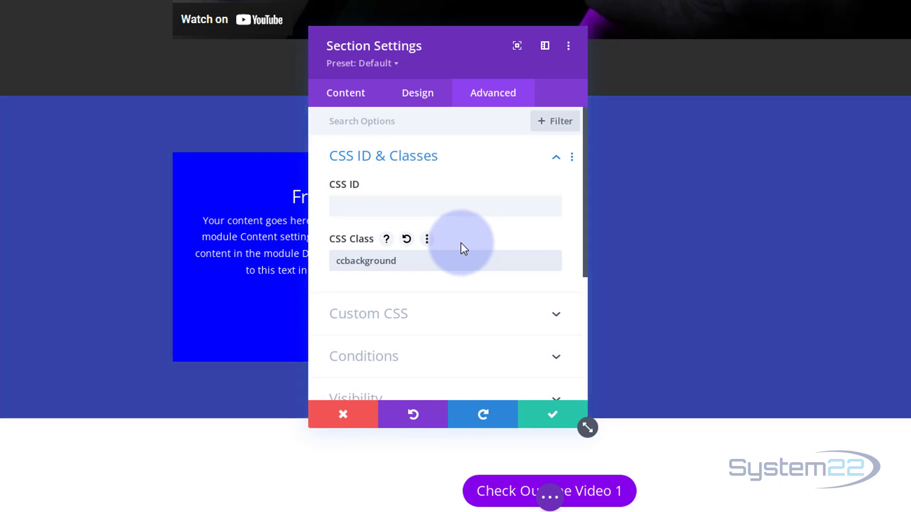
{"action": "left_click", "coordinate": [551, 415]}
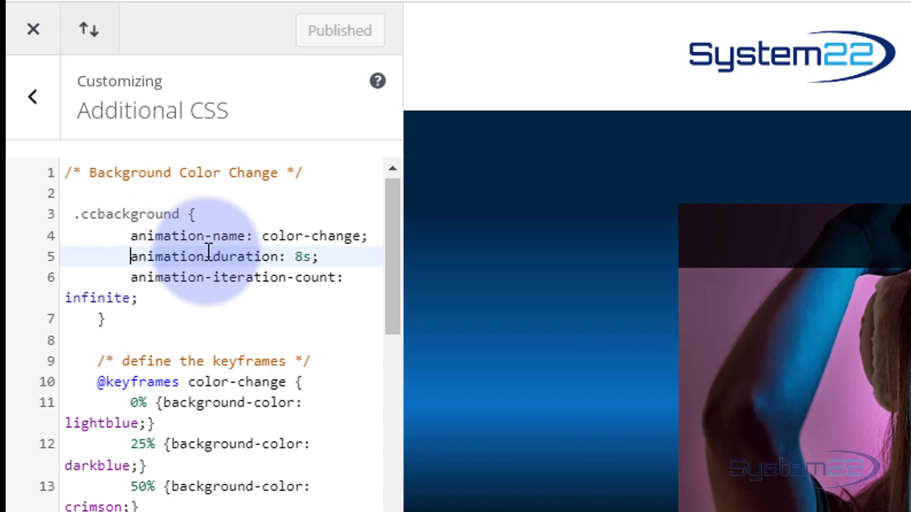
Step: Change animation-duration from 8s to 15s, publish, and return to the sections page
{"action": "left_click_drag", "start_coordinate": [130, 257], "coordinate": [319, 257]}
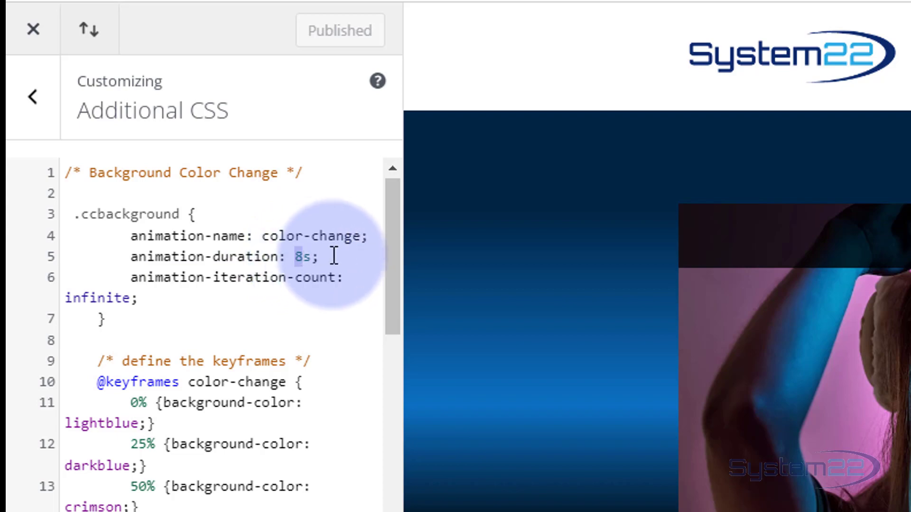
{"action": "type", "text": "15"}
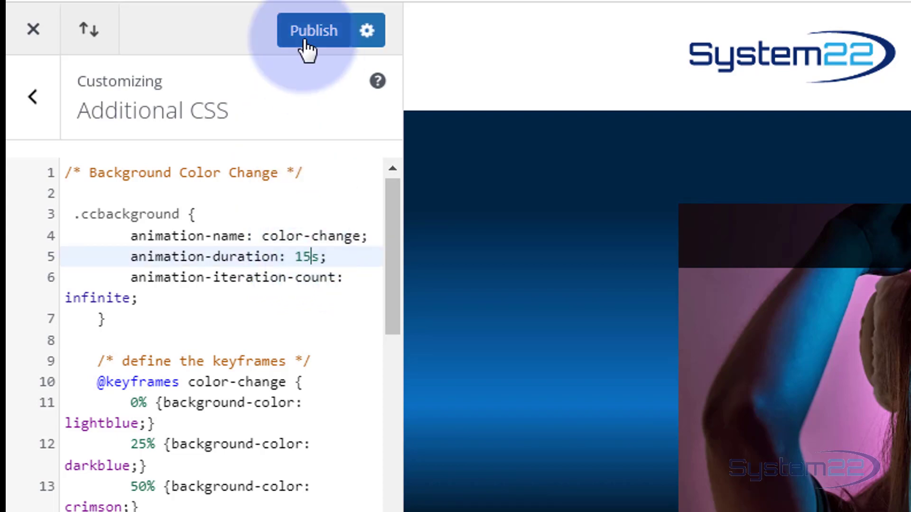
{"action": "left_click", "coordinate": [314, 30]}
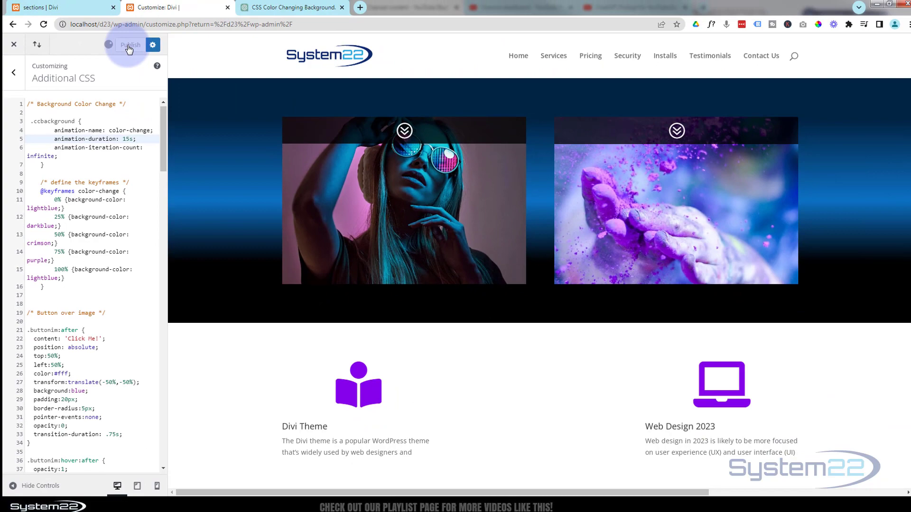
{"action": "left_click", "coordinate": [130, 44]}
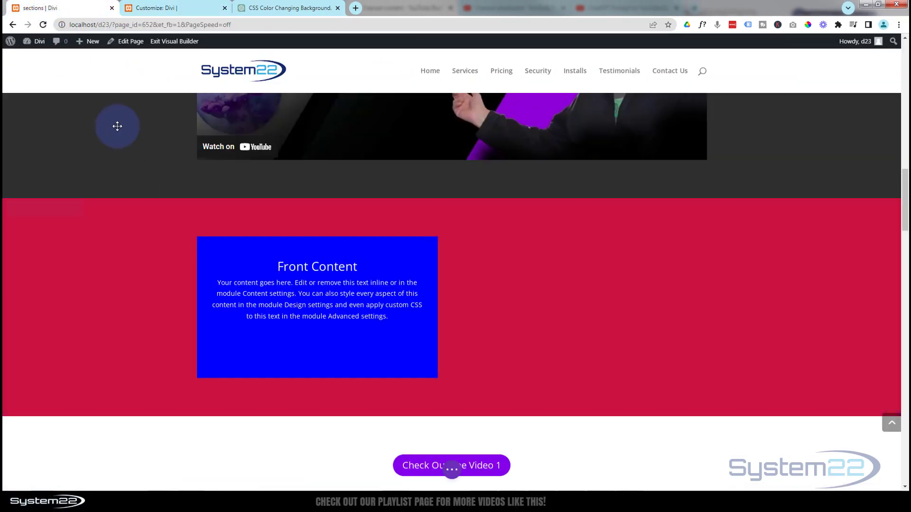
Step: Give the call-to-action module the CSS class 'ccbackground' and save it
{"action": "scroll", "scroll_direction": "down", "scroll_amount": 3}
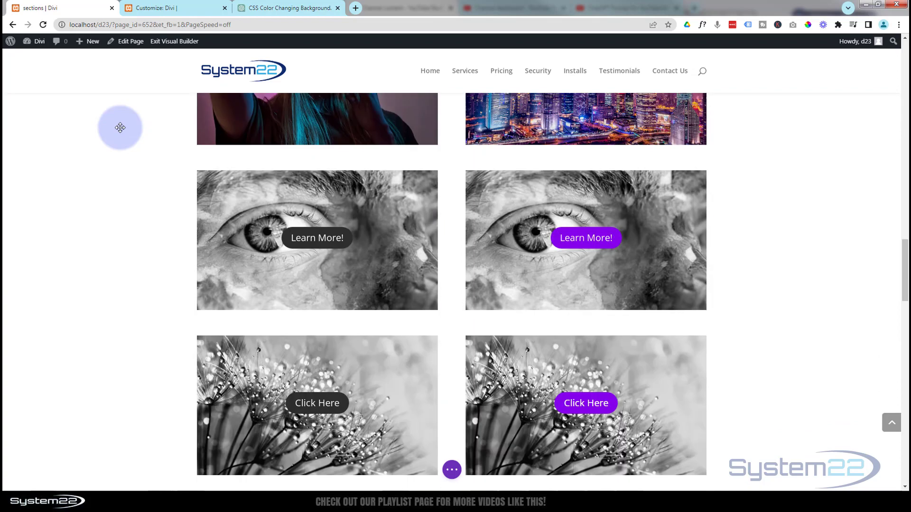
{"action": "scroll", "scroll_direction": "down", "scroll_amount": 3}
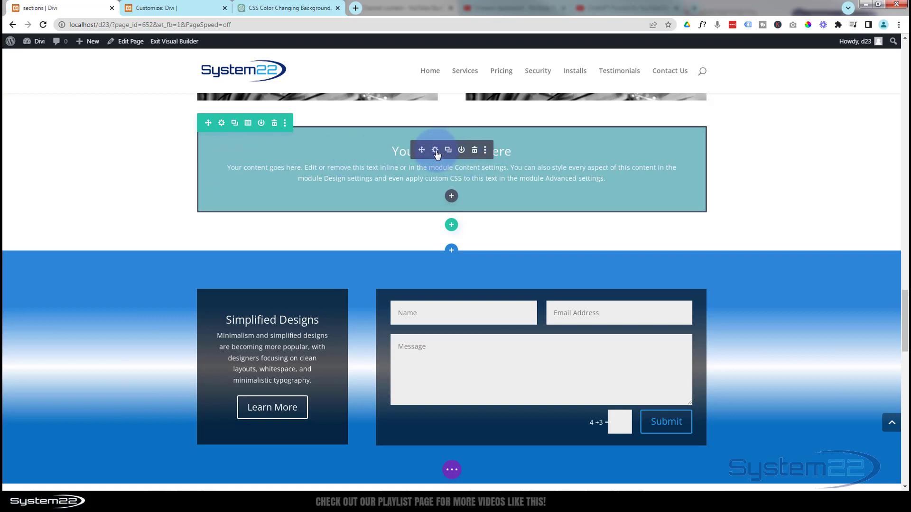
{"action": "left_click", "coordinate": [435, 150]}
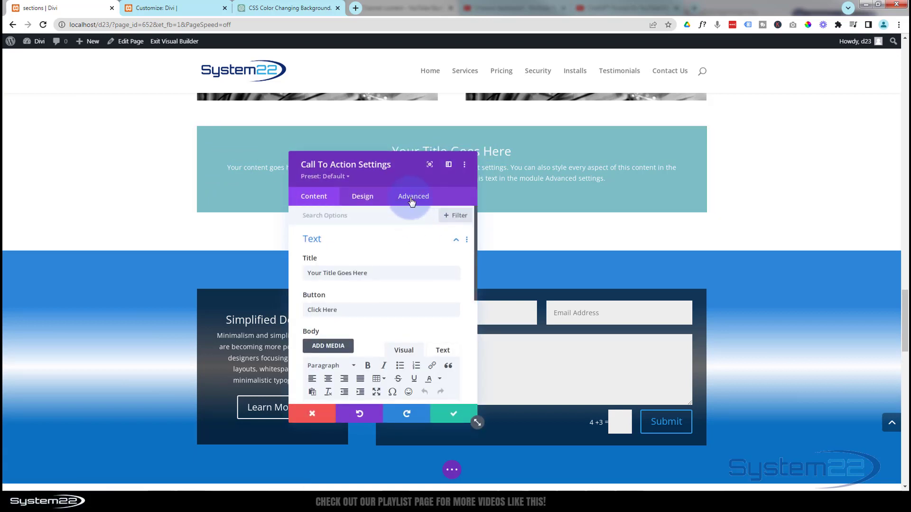
{"action": "left_click", "coordinate": [413, 196]}
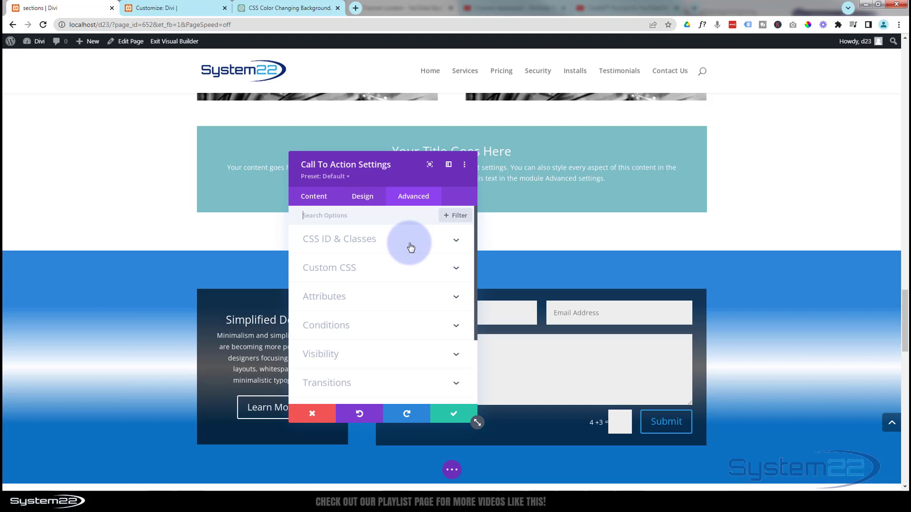
{"action": "left_click", "coordinate": [338, 239]}
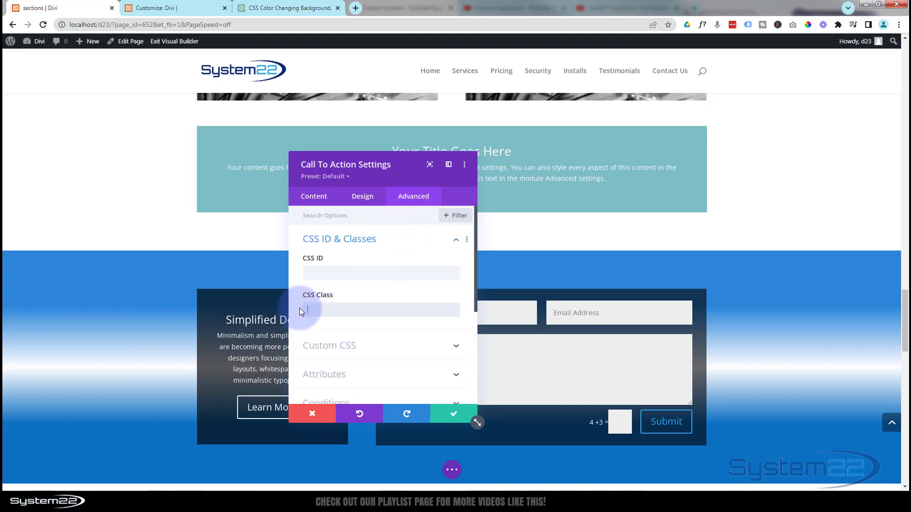
{"action": "type", "text": "ccbackground"}
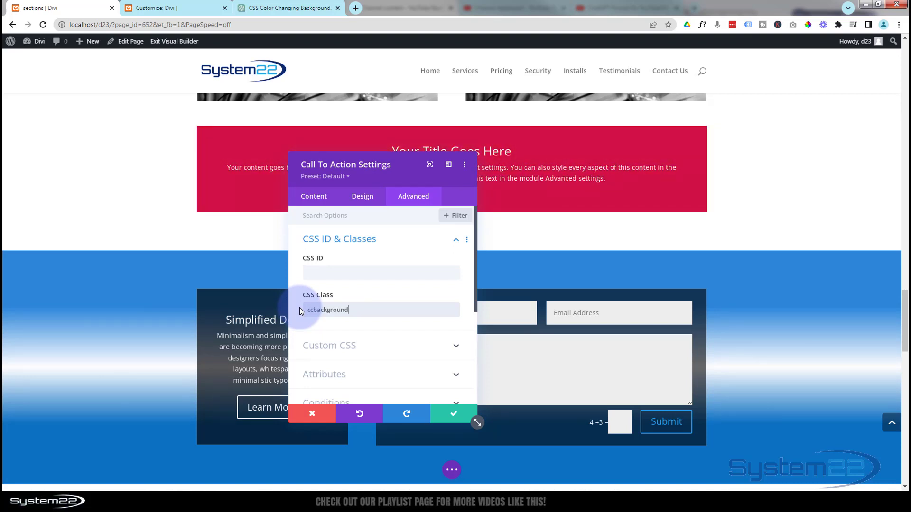
{"action": "left_click", "coordinate": [452, 415]}
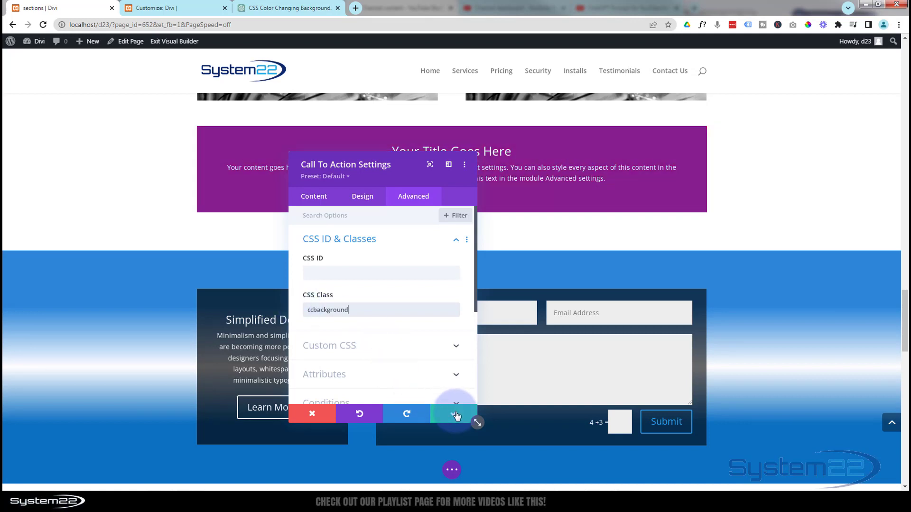
{"action": "left_click", "coordinate": [454, 414]}
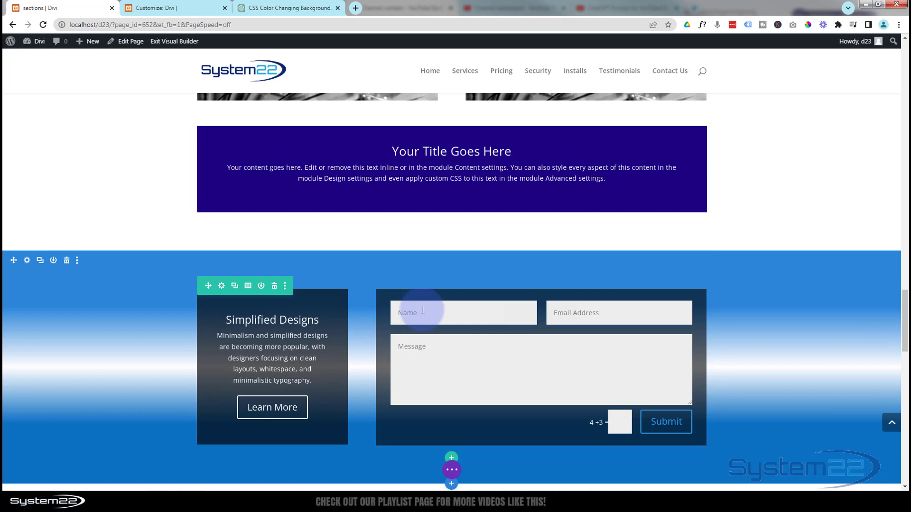
Step: Give the contact form module the CSS class 'ccbackground' and save it
{"action": "scroll", "scroll_direction": "down", "scroll_amount": 3}
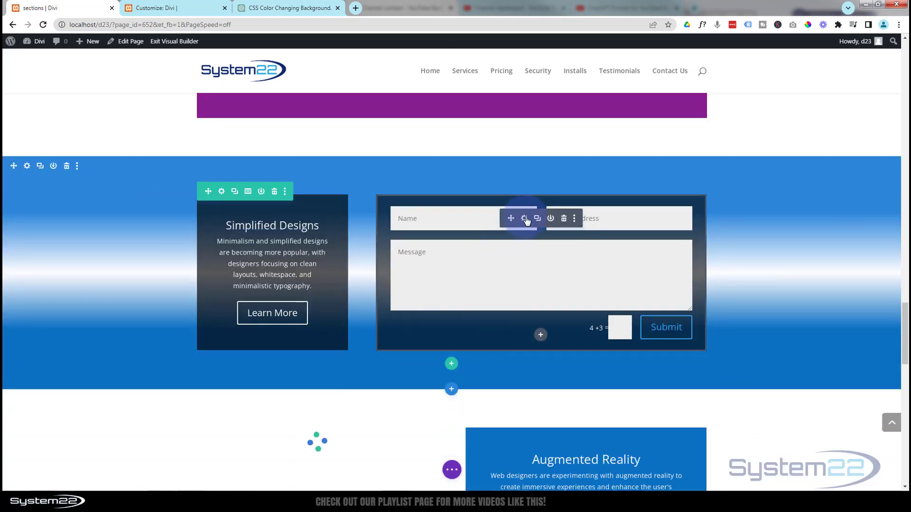
{"action": "left_click", "coordinate": [523, 218]}
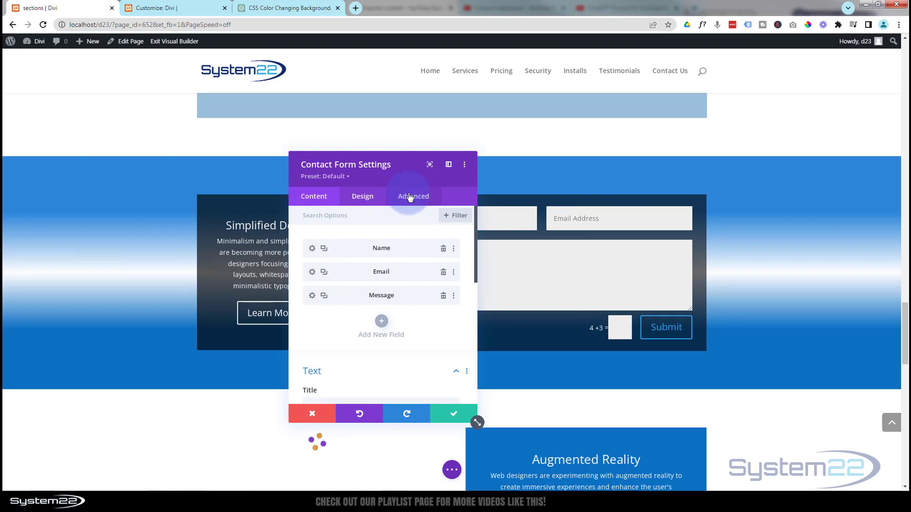
{"action": "left_click", "coordinate": [412, 197]}
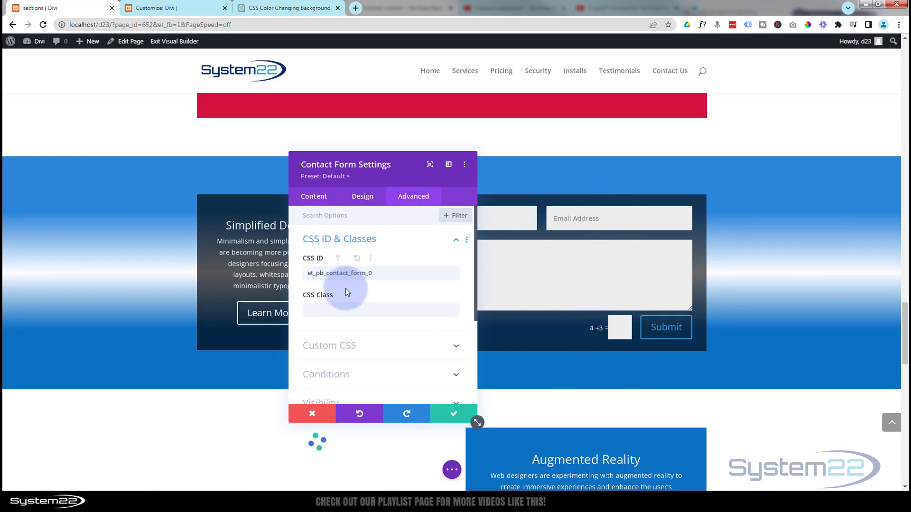
{"action": "left_click", "coordinate": [380, 309]}
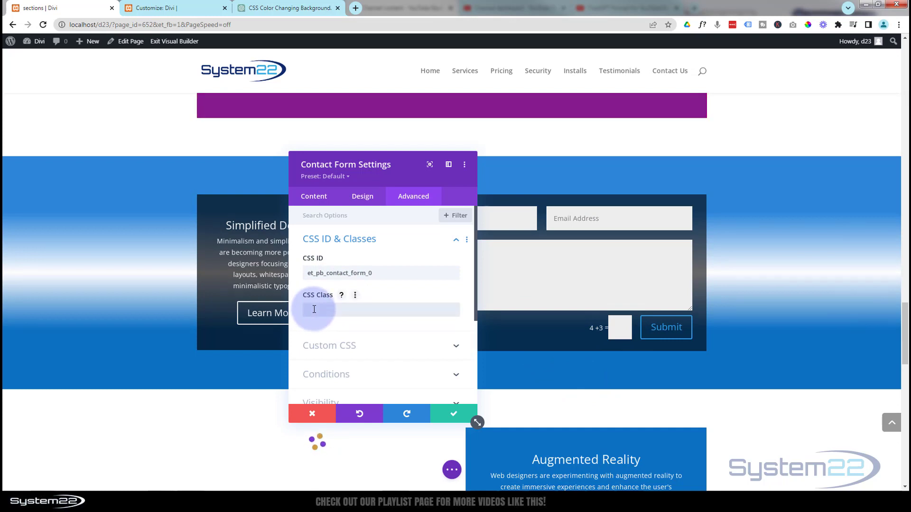
{"action": "type", "text": "ccbackground"}
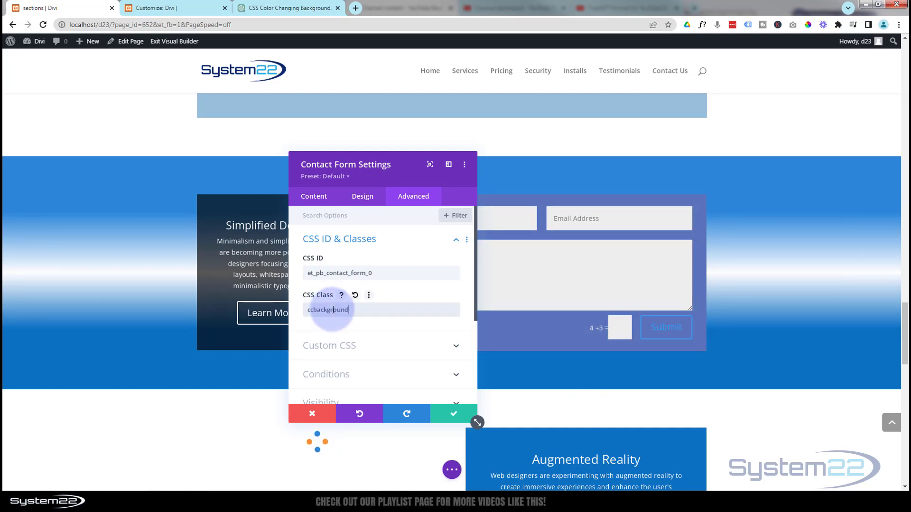
{"action": "left_click", "coordinate": [453, 414]}
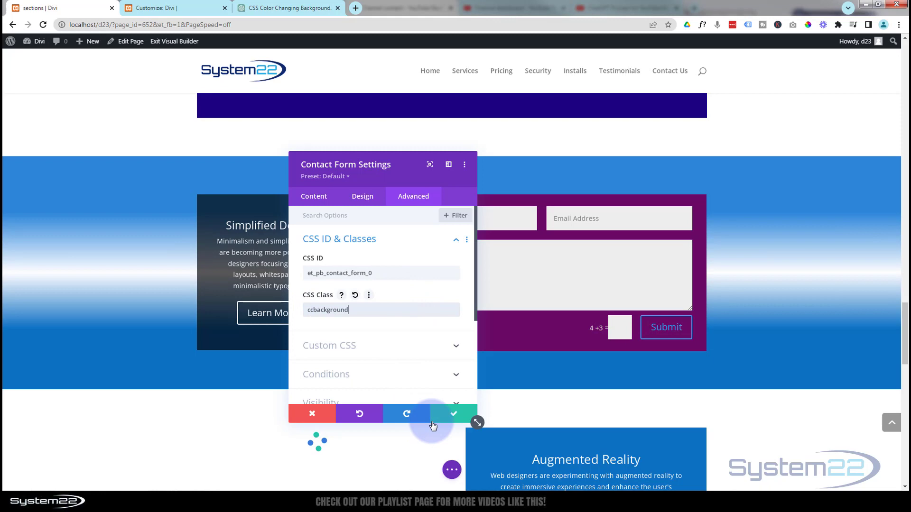
{"action": "left_click", "coordinate": [452, 414]}
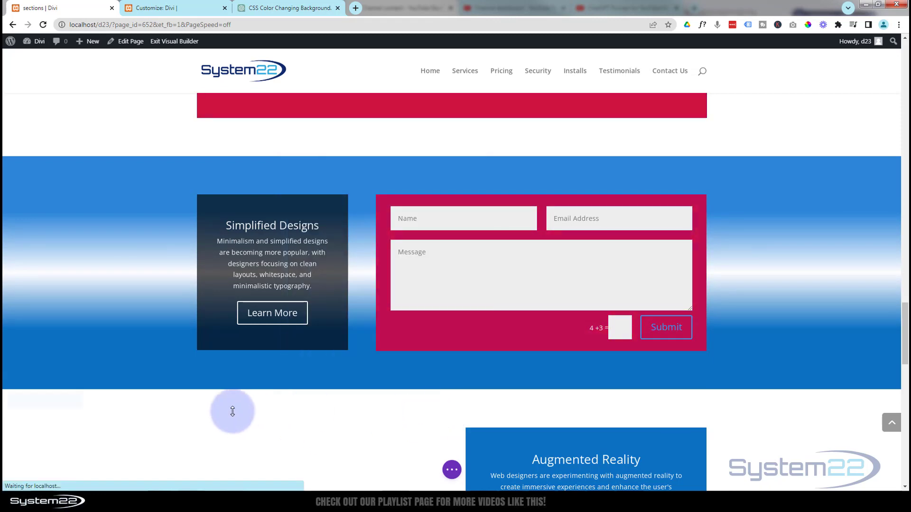
Step: Exit the Visual Builder and view the live page's Front Content section cycling colours
{"action": "scroll", "scroll_direction": "down", "scroll_amount": 3}
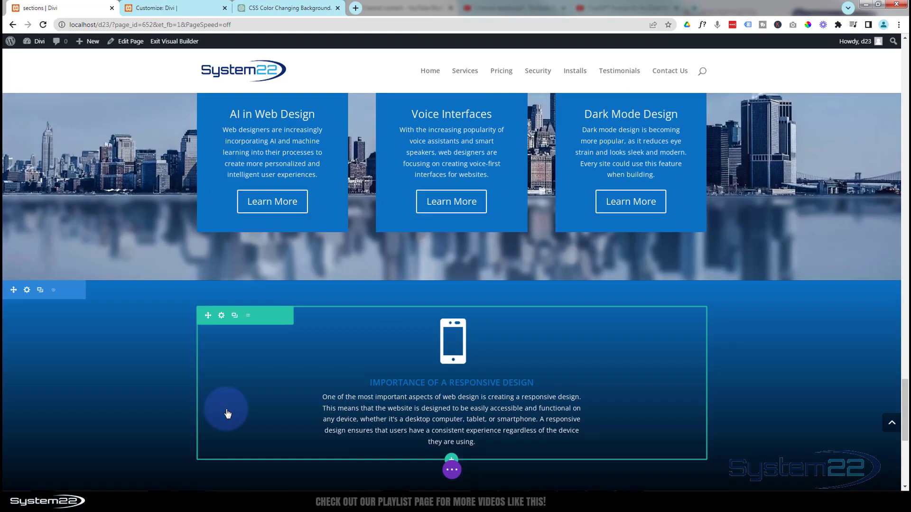
{"action": "scroll", "scroll_direction": "down", "scroll_amount": 3}
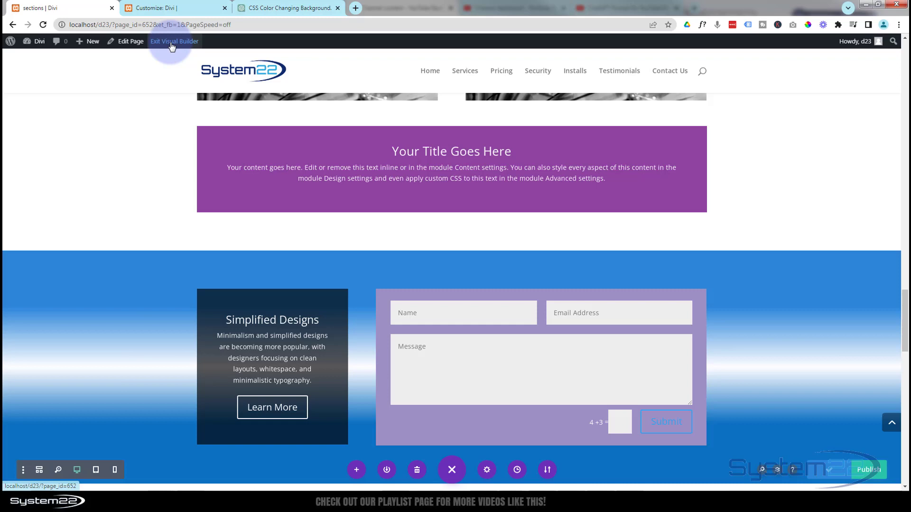
{"action": "left_click", "coordinate": [174, 41]}
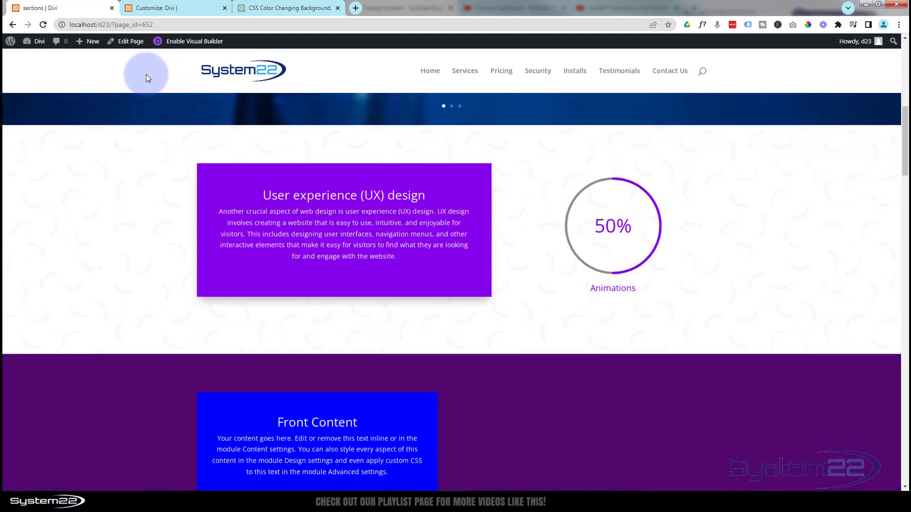
{"action": "scroll", "scroll_direction": "down", "scroll_amount": 3}
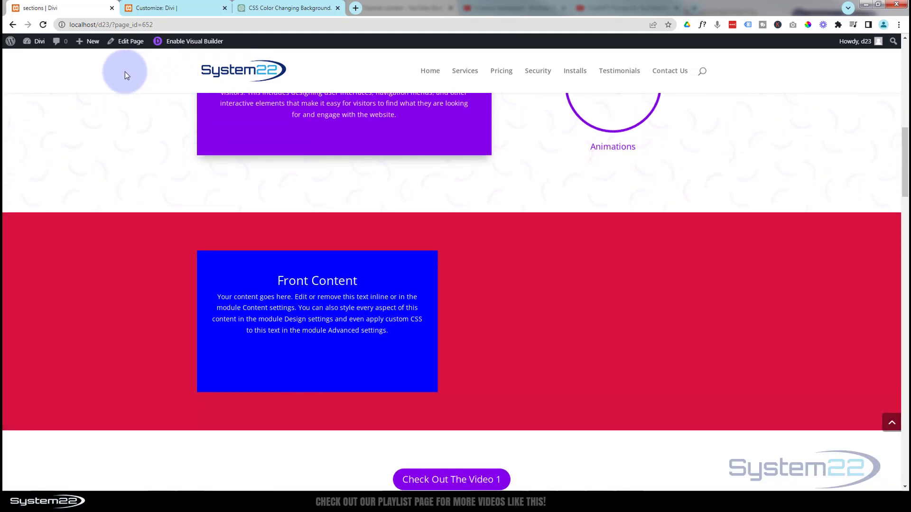
{"action": "mouse_move", "coordinate": [266, 341]}
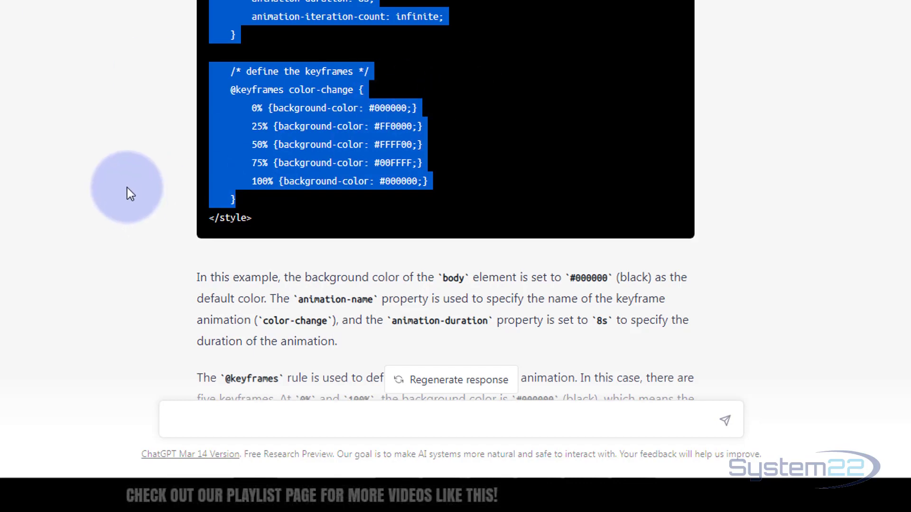
Step: Send ChatGPT the request 'add one more color' for the colour-changing CSS
{"action": "scroll", "scroll_direction": "down", "scroll_amount": 3}
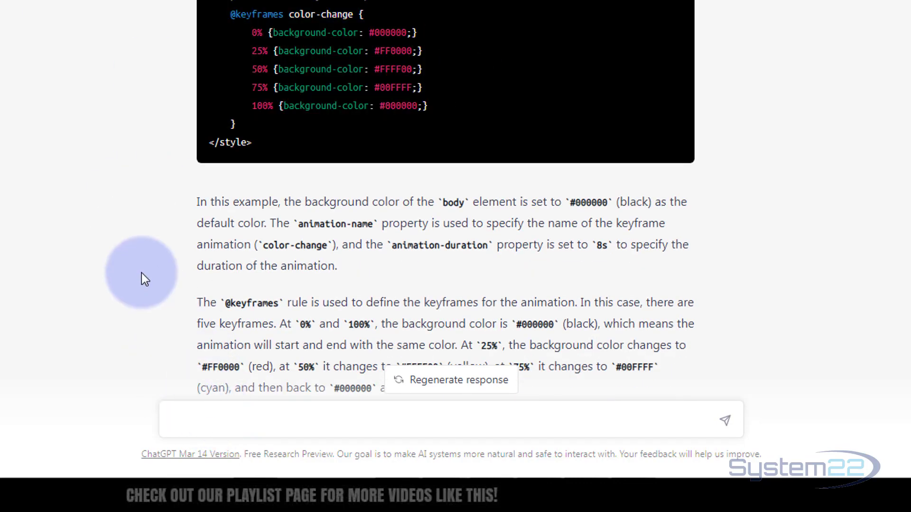
{"action": "type", "text": "add one"}
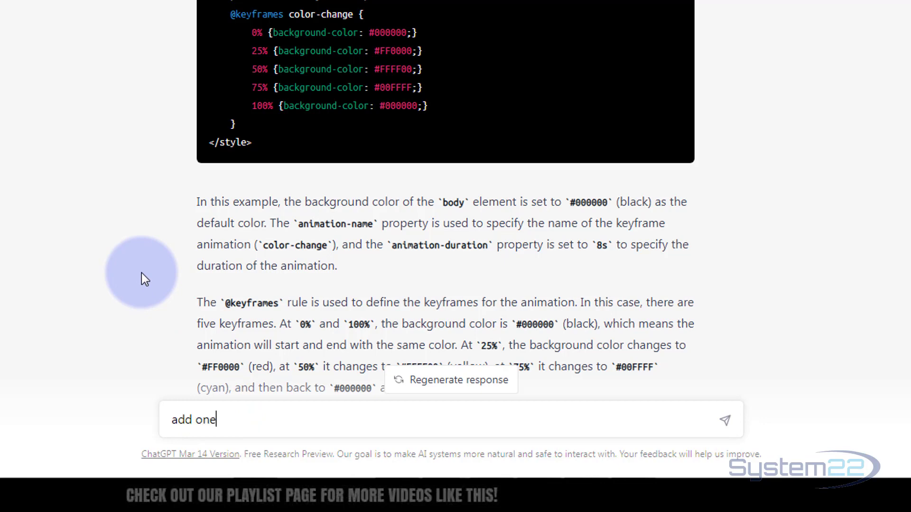
{"action": "type", "text": "more color"}
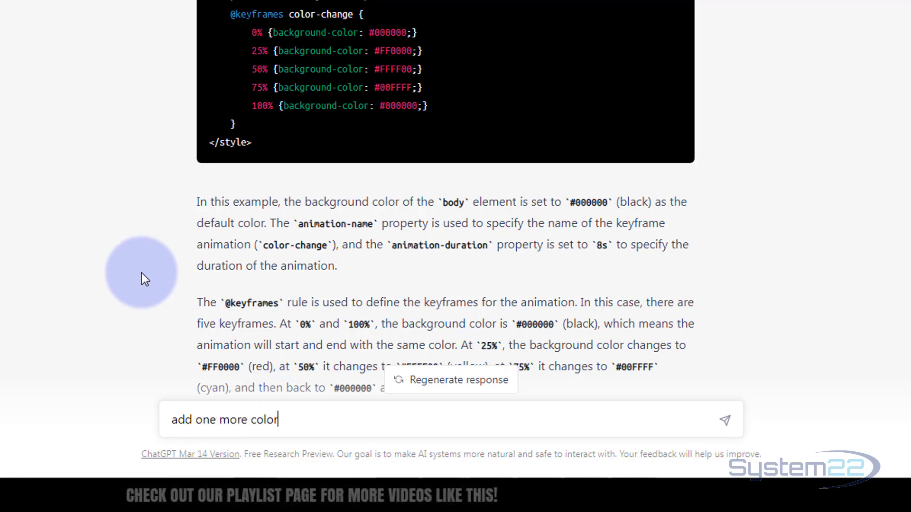
{"action": "left_click", "coordinate": [723, 419]}
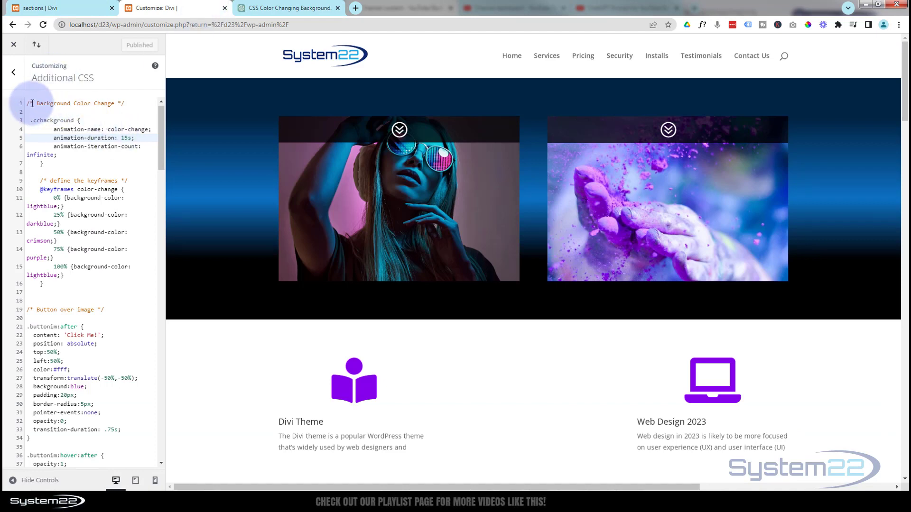
Step: Select the Background Color Change CSS block, check ChatGPT's five-colour reply, return to the live page
{"action": "left_click_drag", "start_coordinate": [31, 102], "coordinate": [84, 285]}
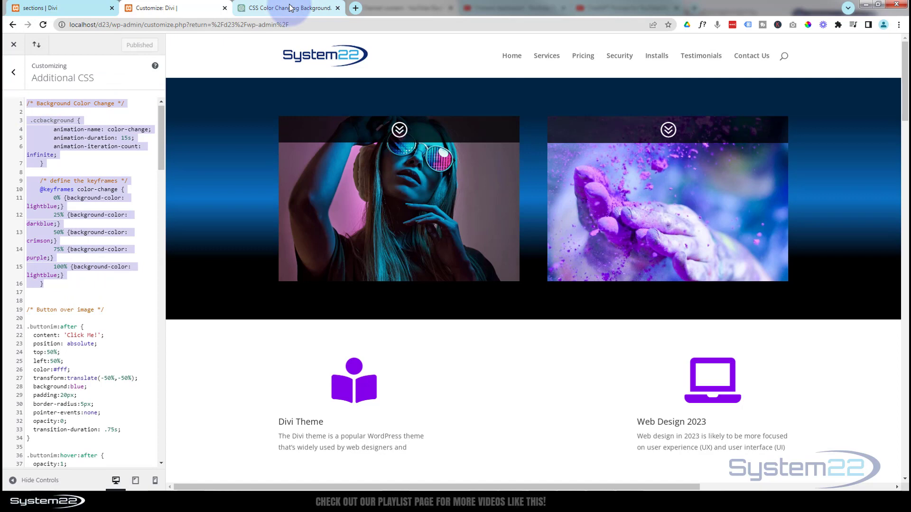
{"action": "left_click", "coordinate": [284, 8]}
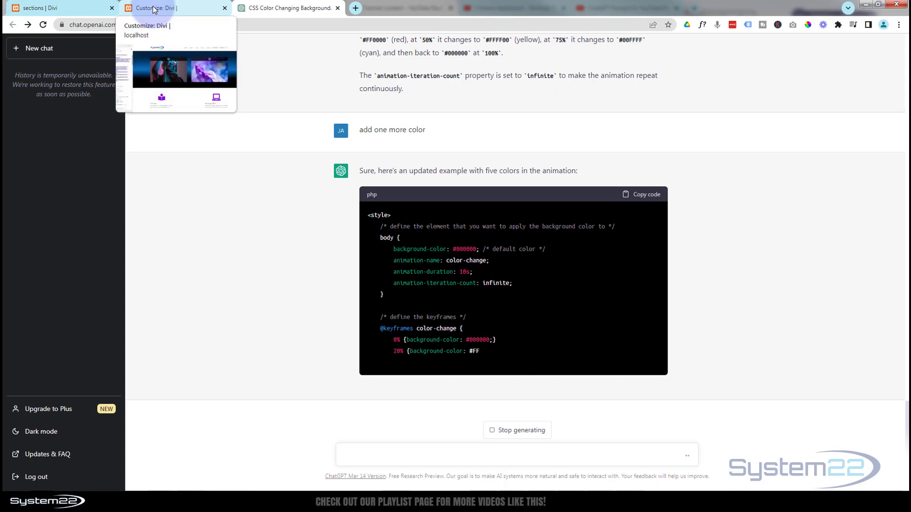
{"action": "left_click", "coordinate": [38, 8]}
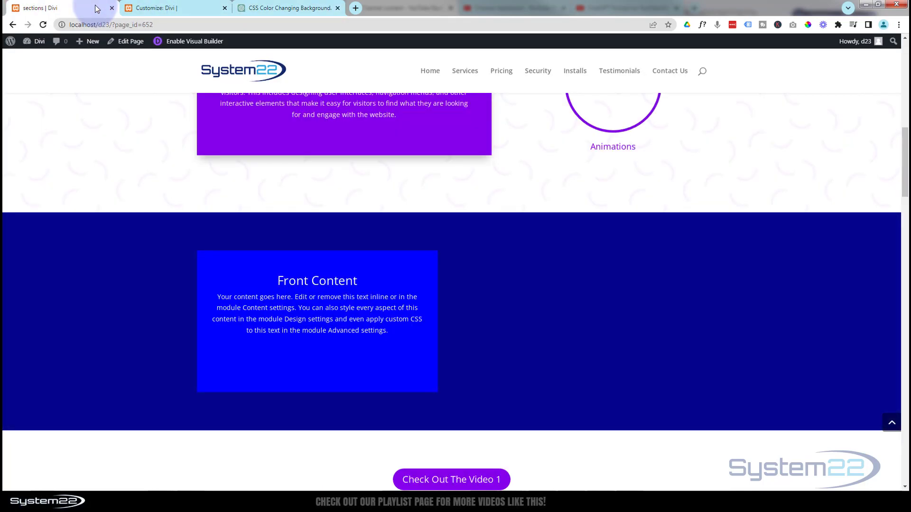